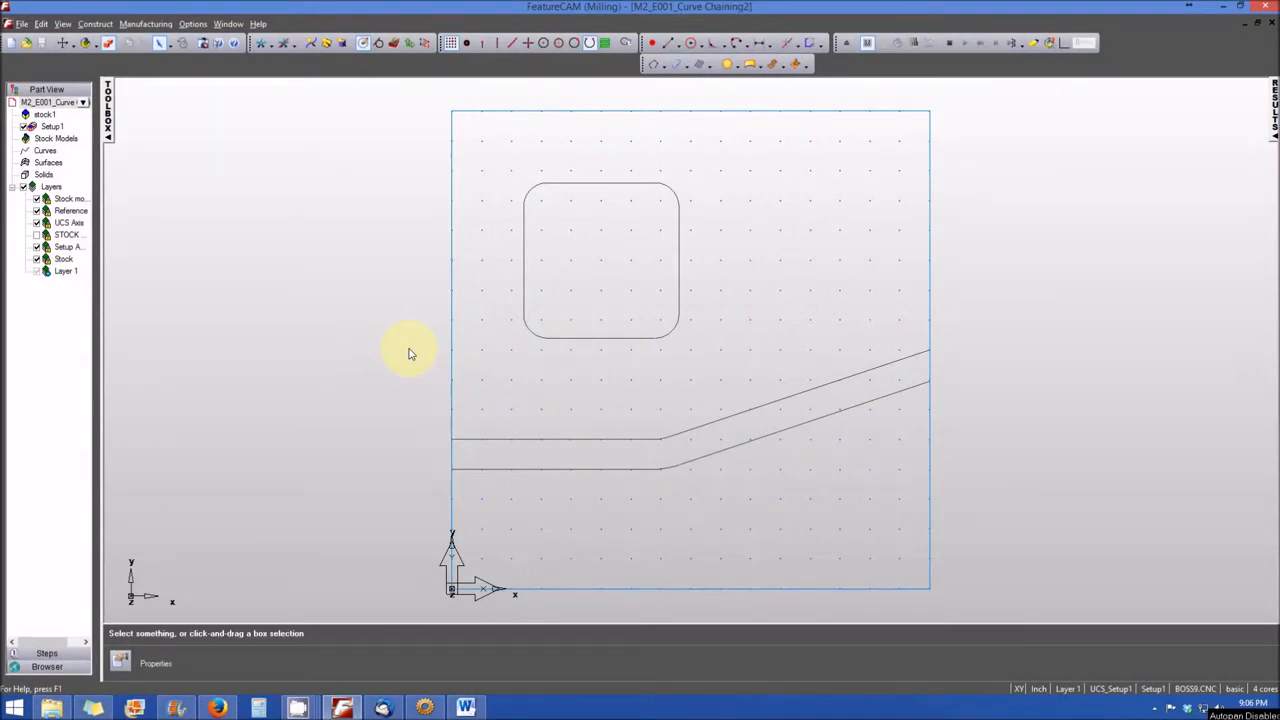
mouse_move(438, 344)
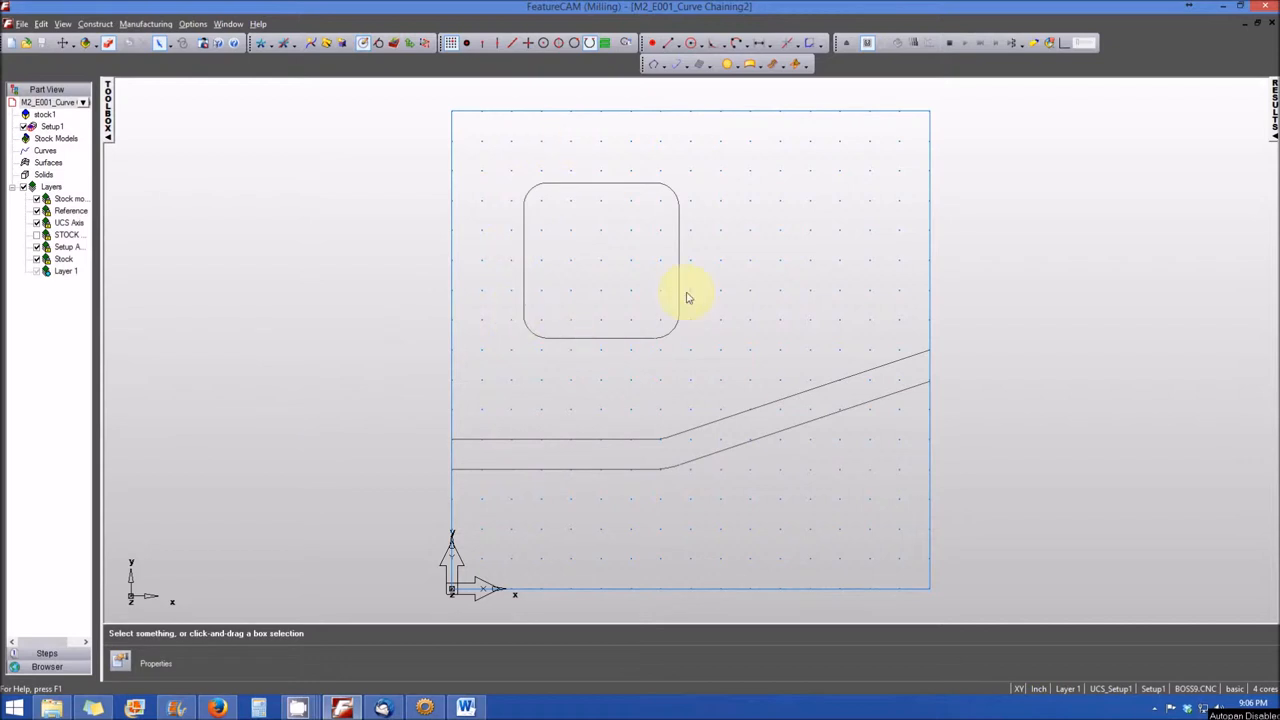
mouse_move(912, 470)
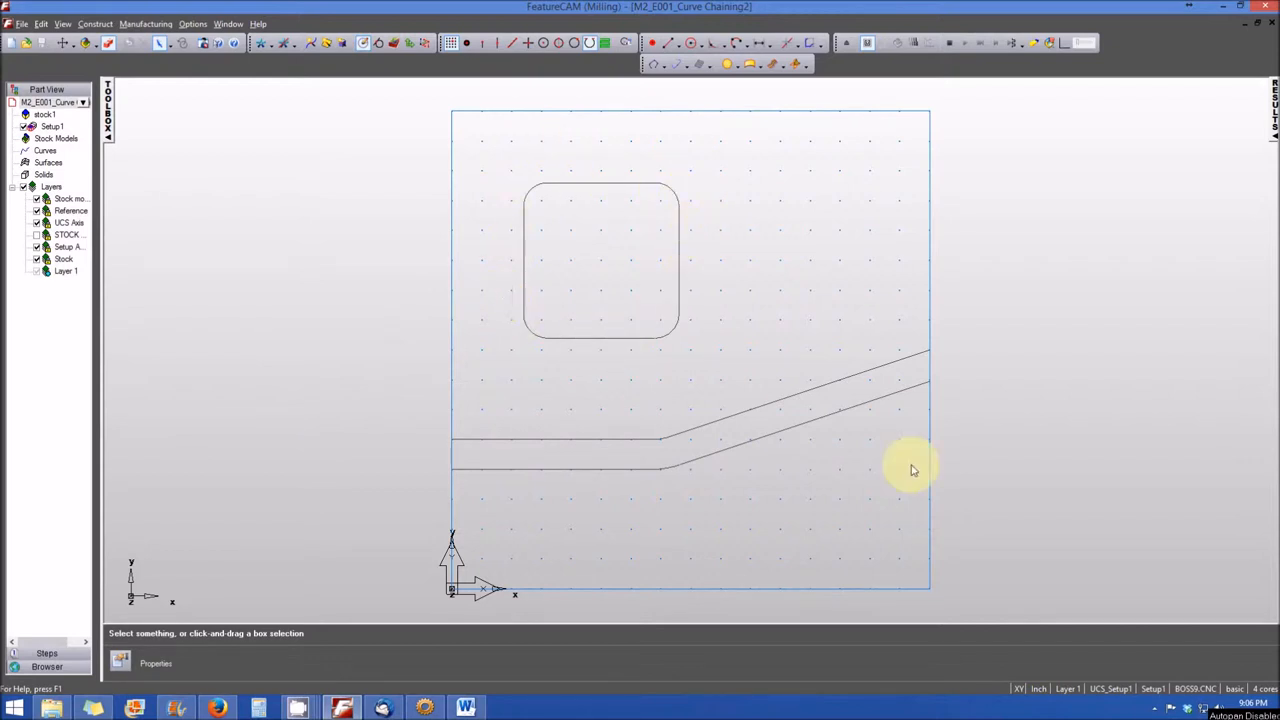
mouse_move(616, 444)
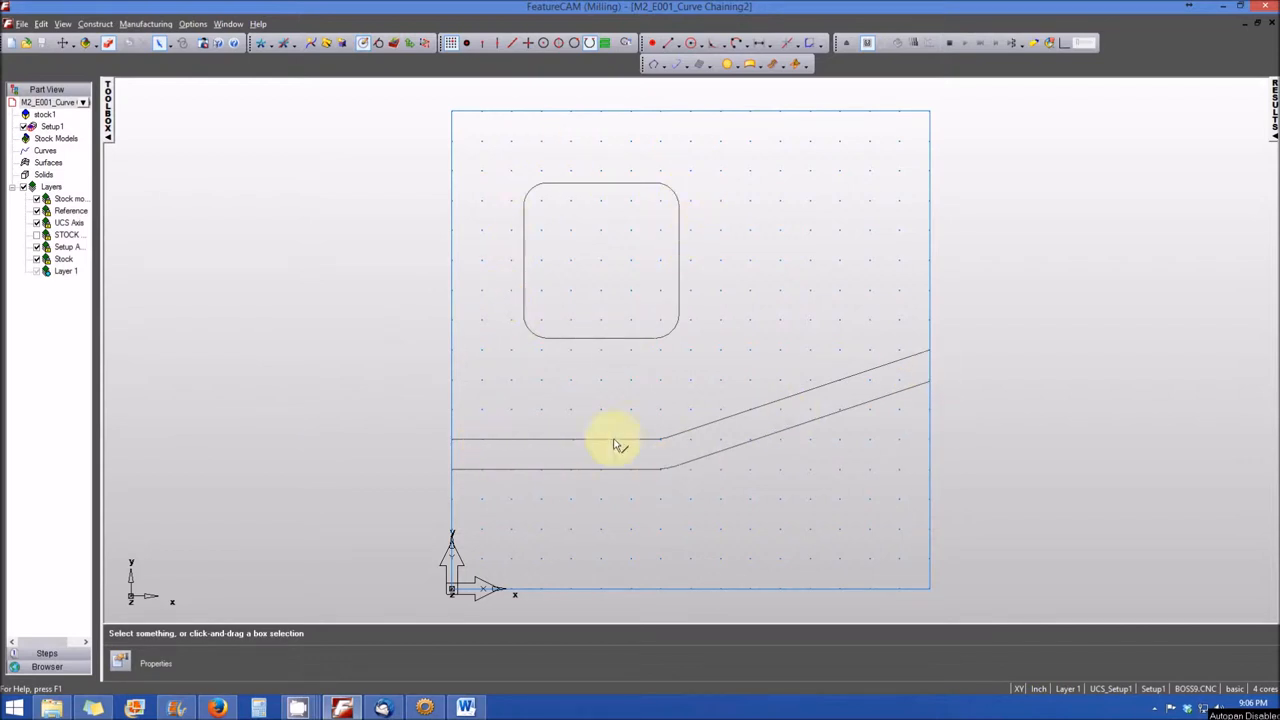
mouse_move(504, 444)
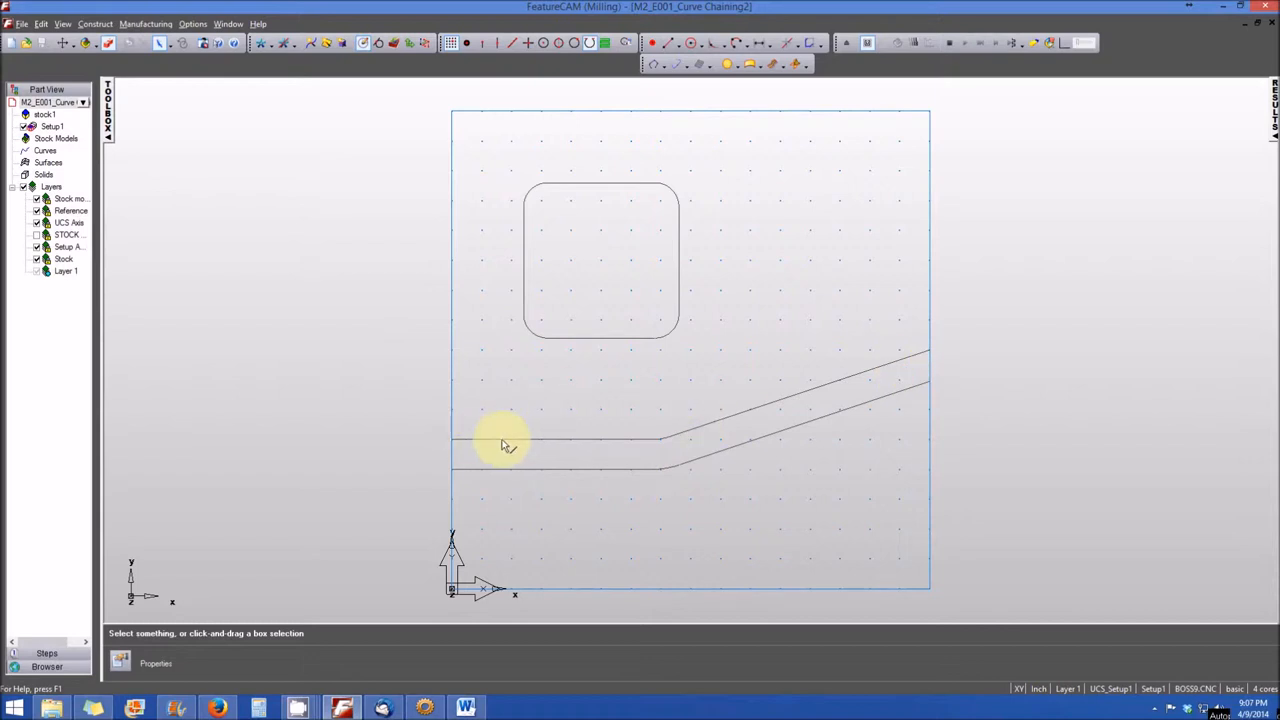
mouse_move(698, 258)
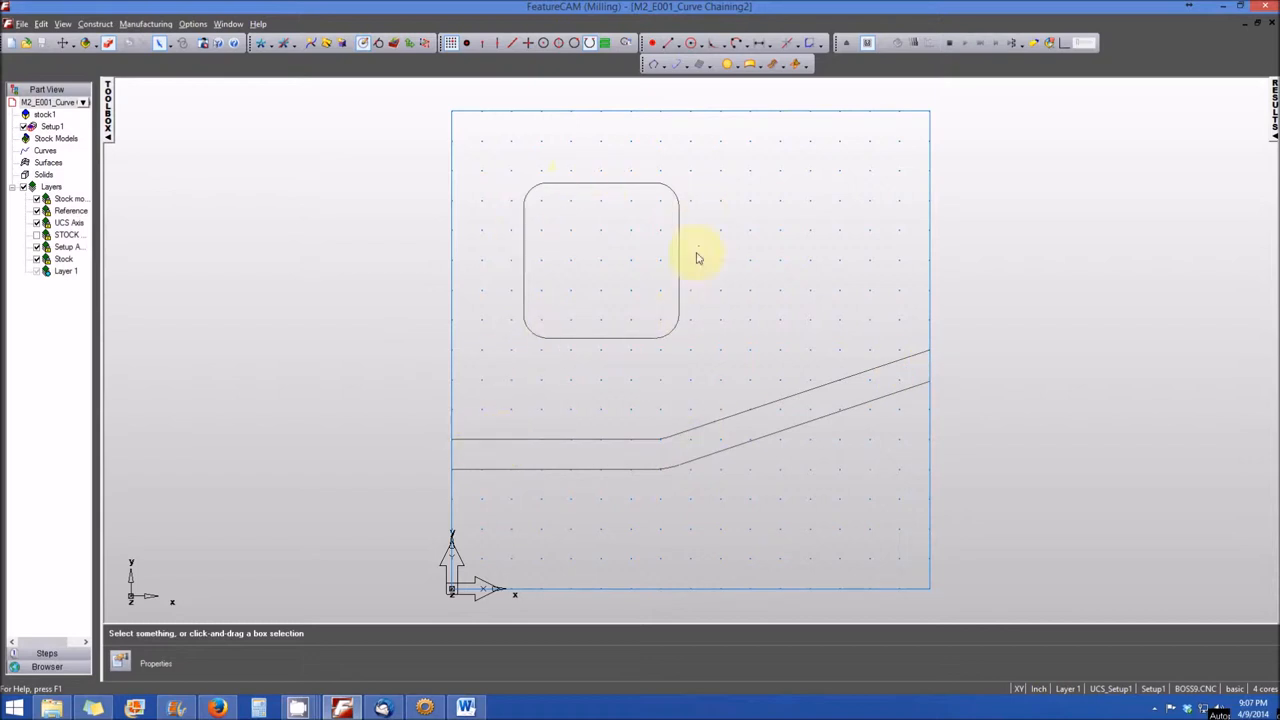
mouse_move(490, 278)
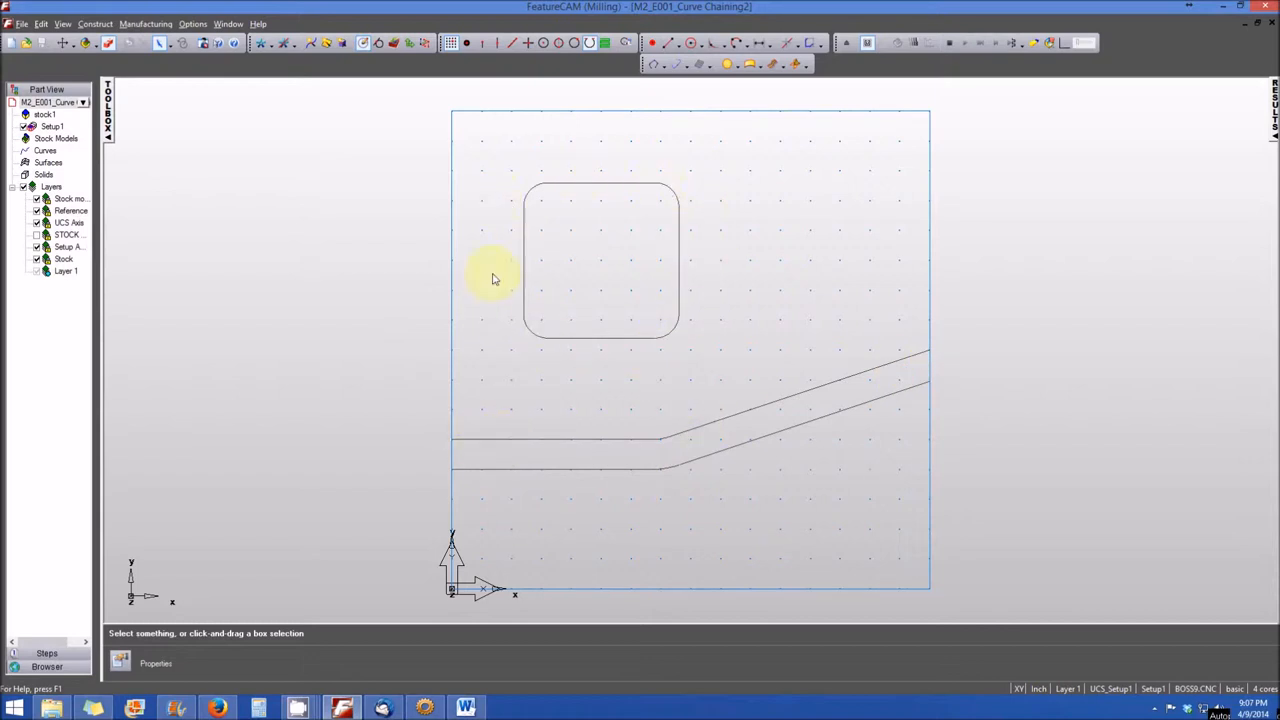
mouse_move(548, 160)
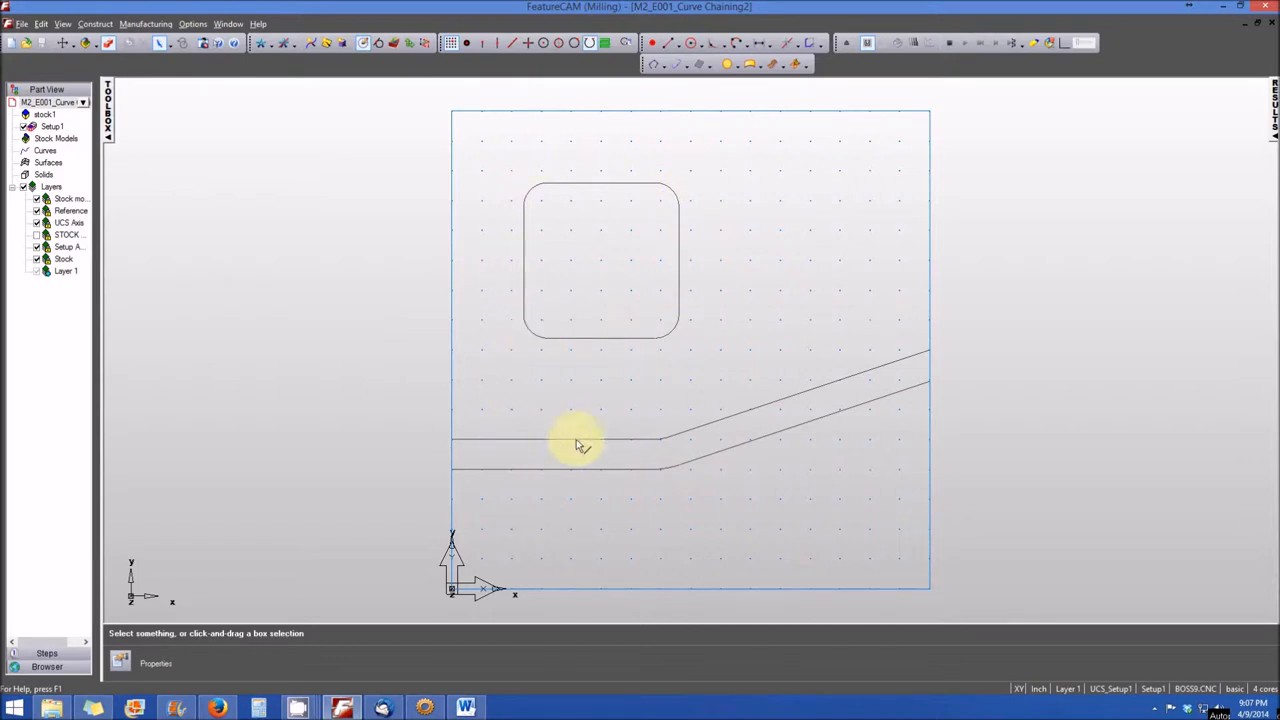
mouse_move(490, 468)
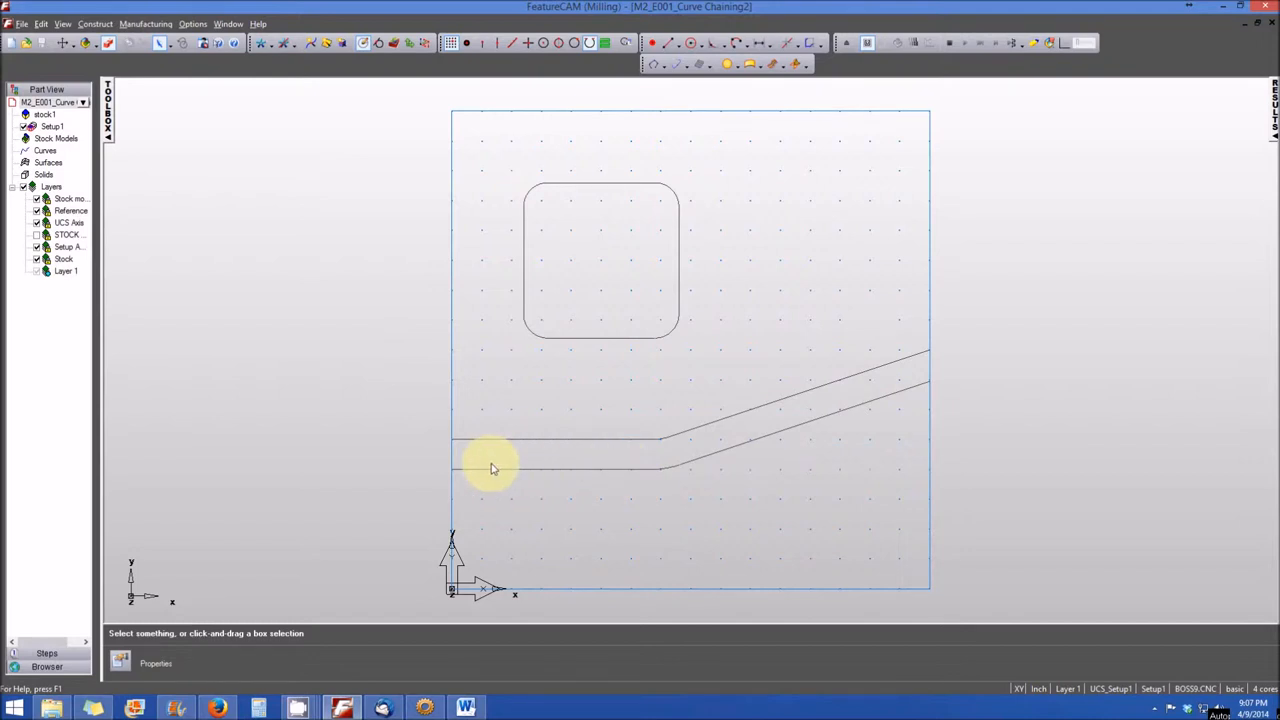
mouse_move(390, 290)
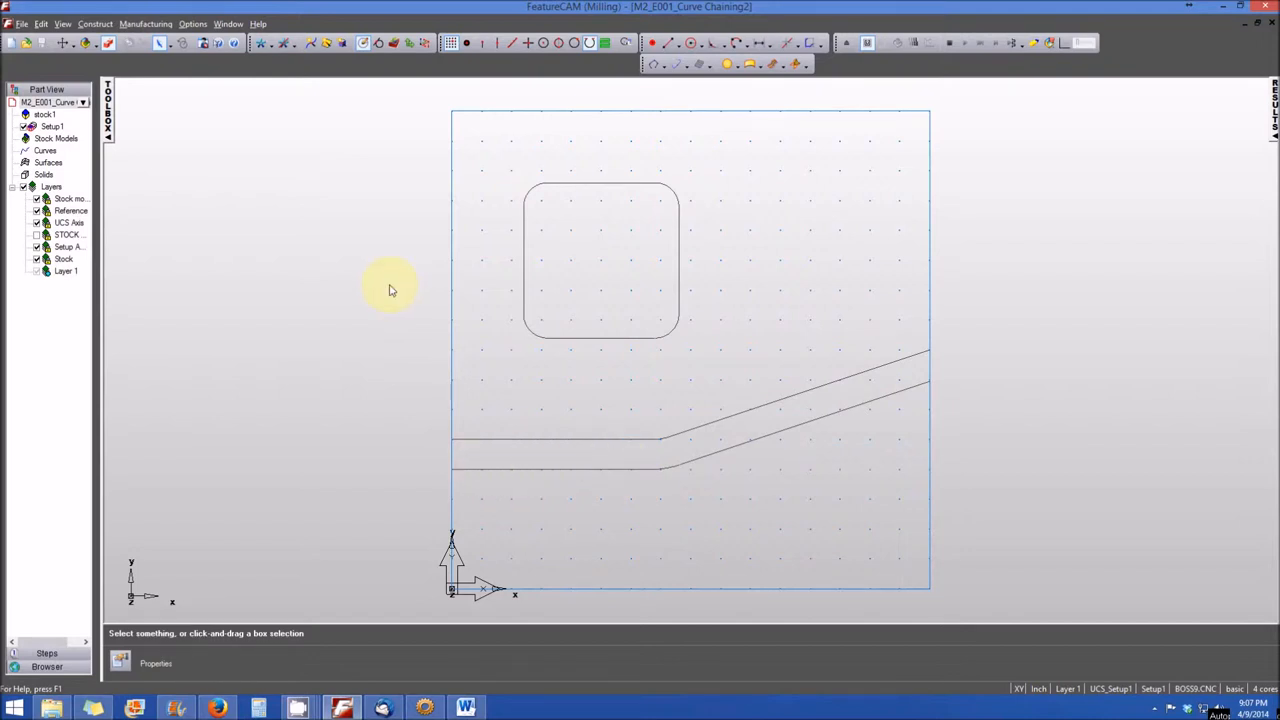
mouse_move(264, 272)
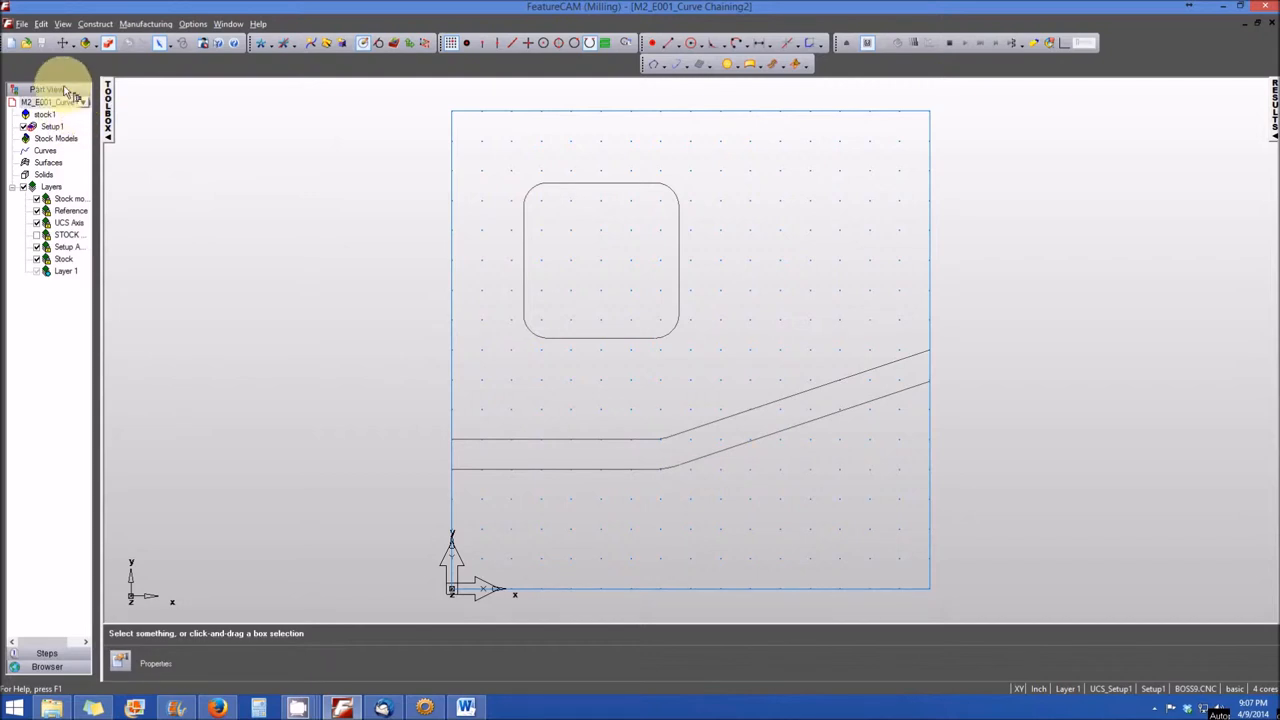
mouse_move(58, 596)
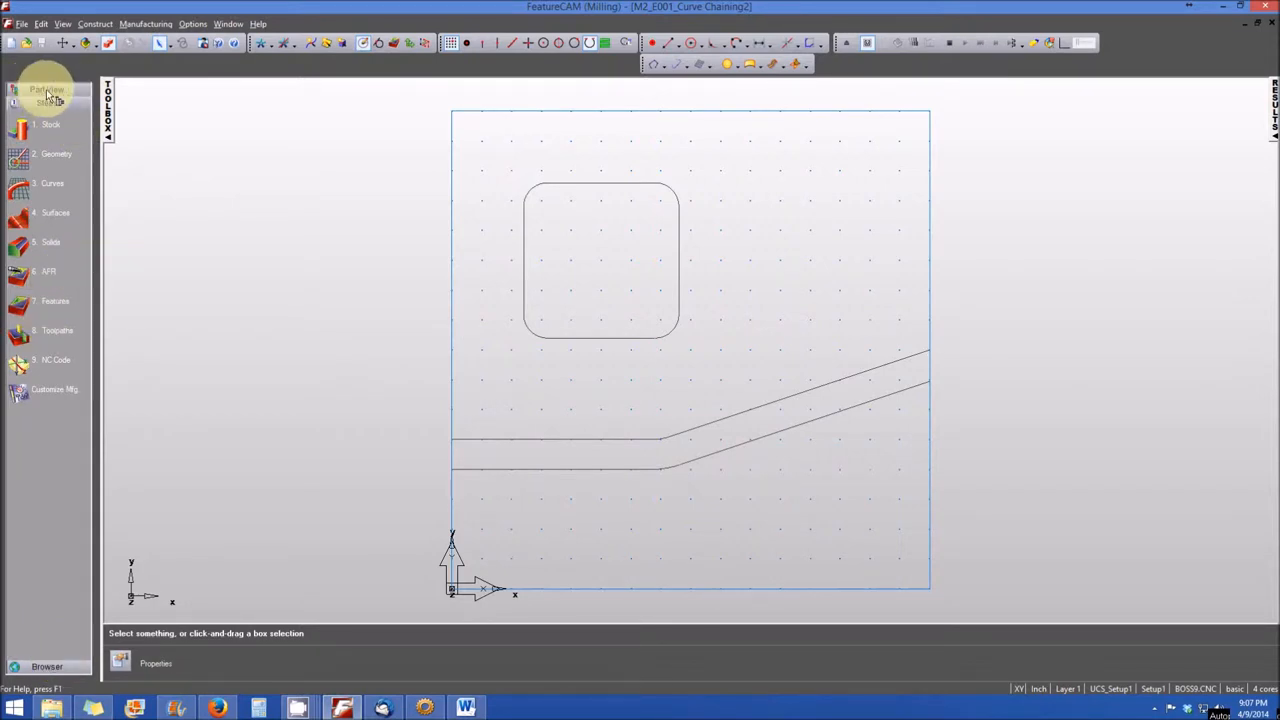
- Start the Closed Curve chaining command from the Curve Menu flyout
left_click(46, 88)
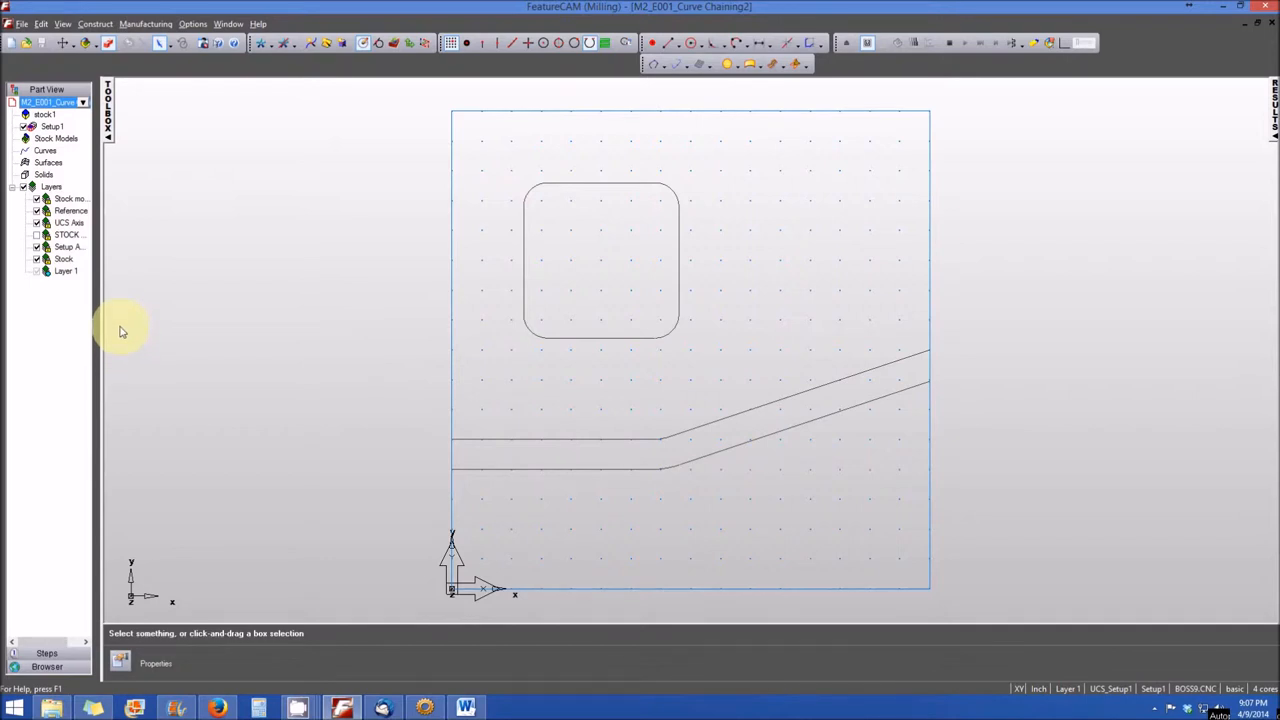
mouse_move(148, 376)
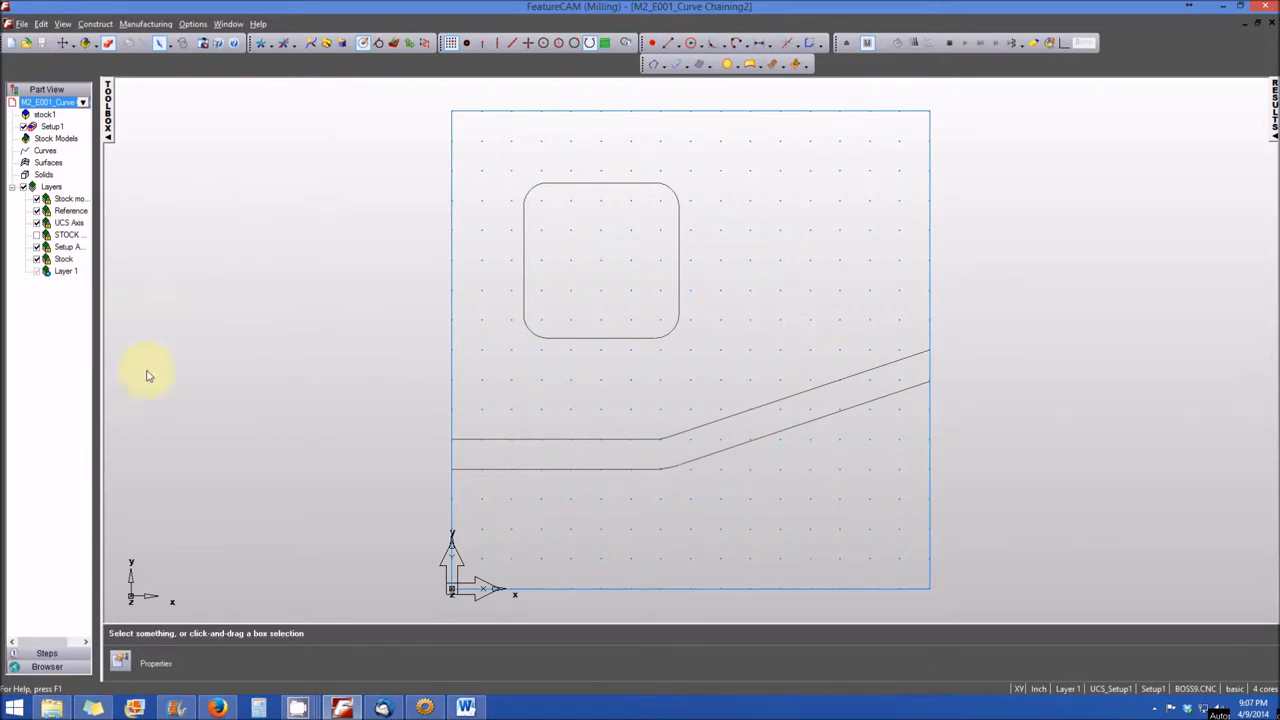
mouse_move(178, 308)
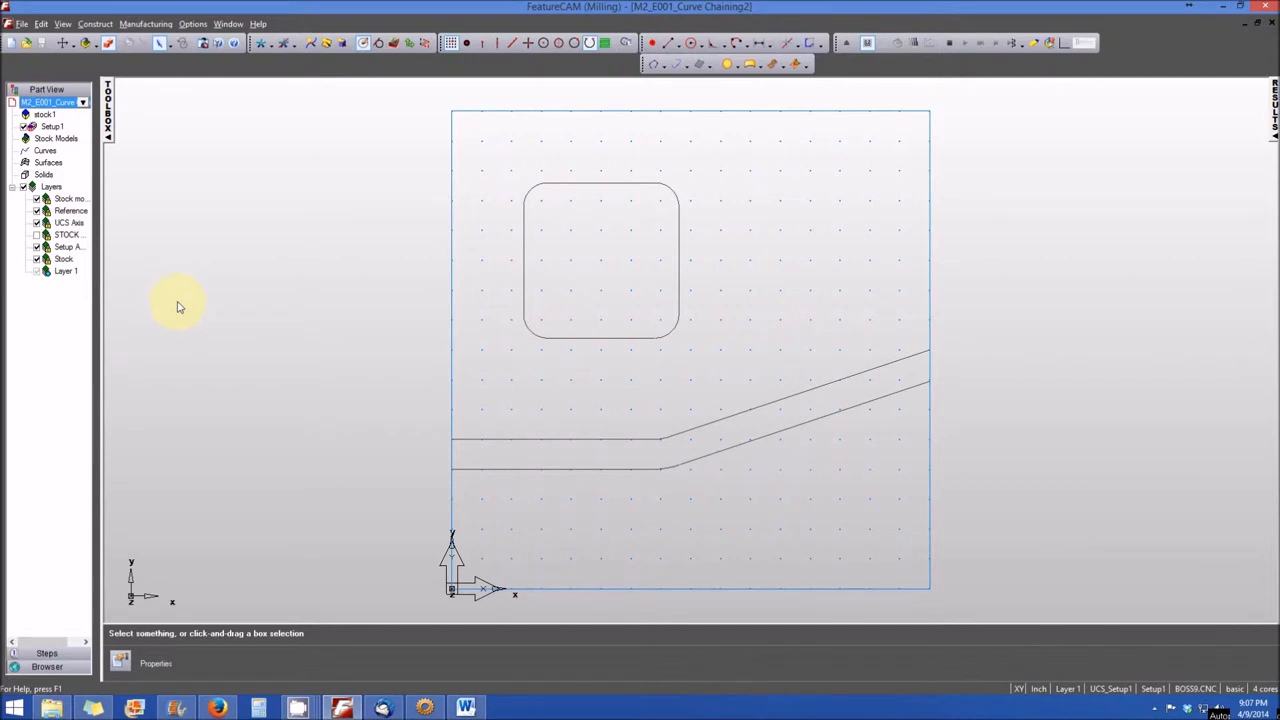
mouse_move(444, 204)
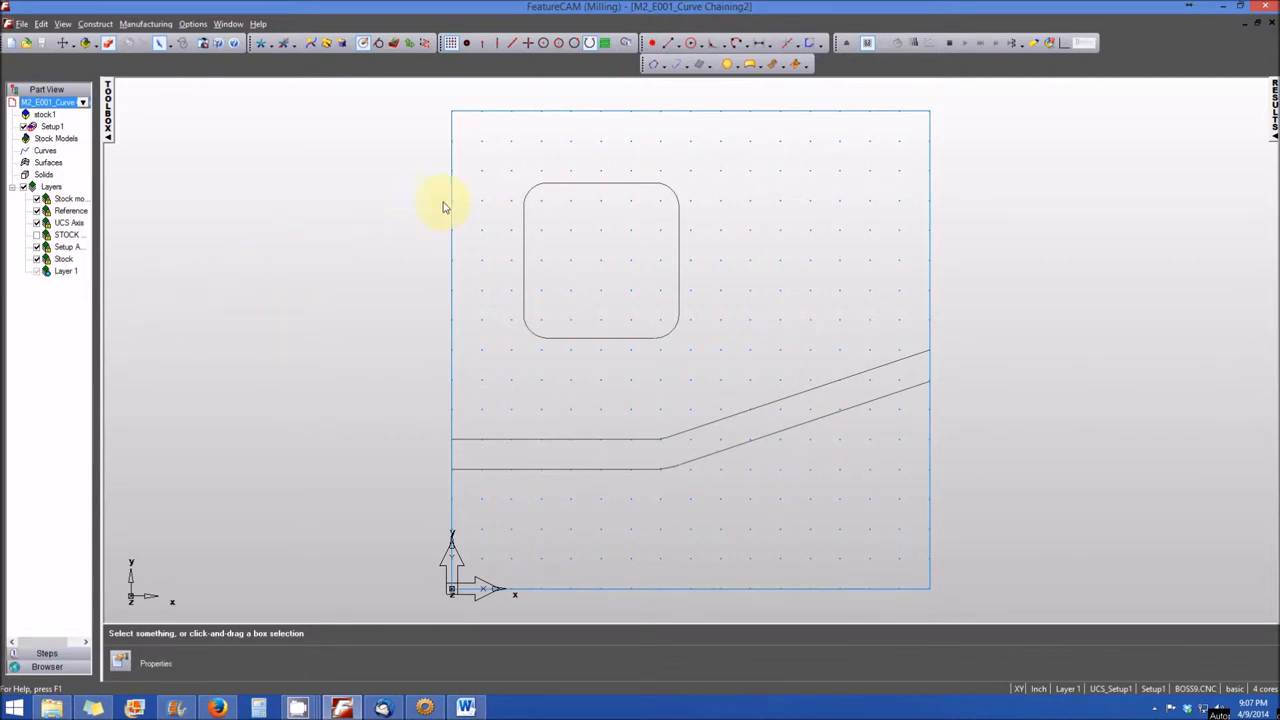
mouse_move(644, 156)
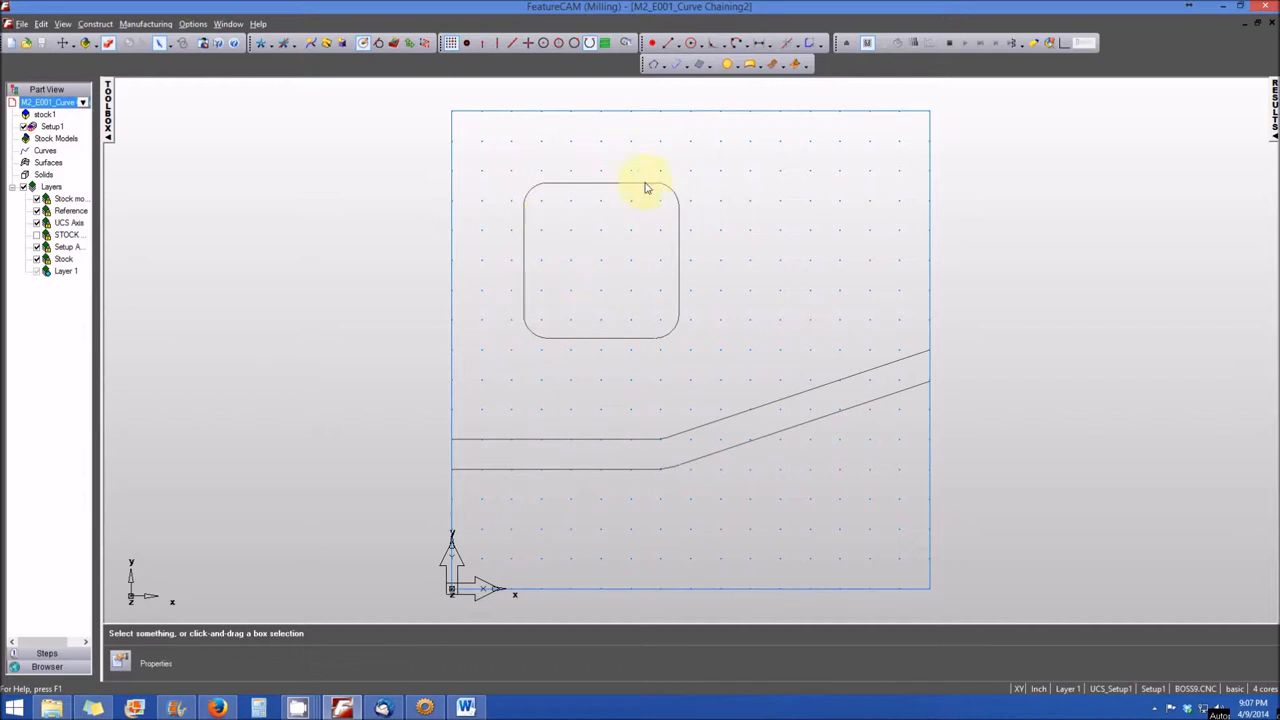
mouse_move(810, 90)
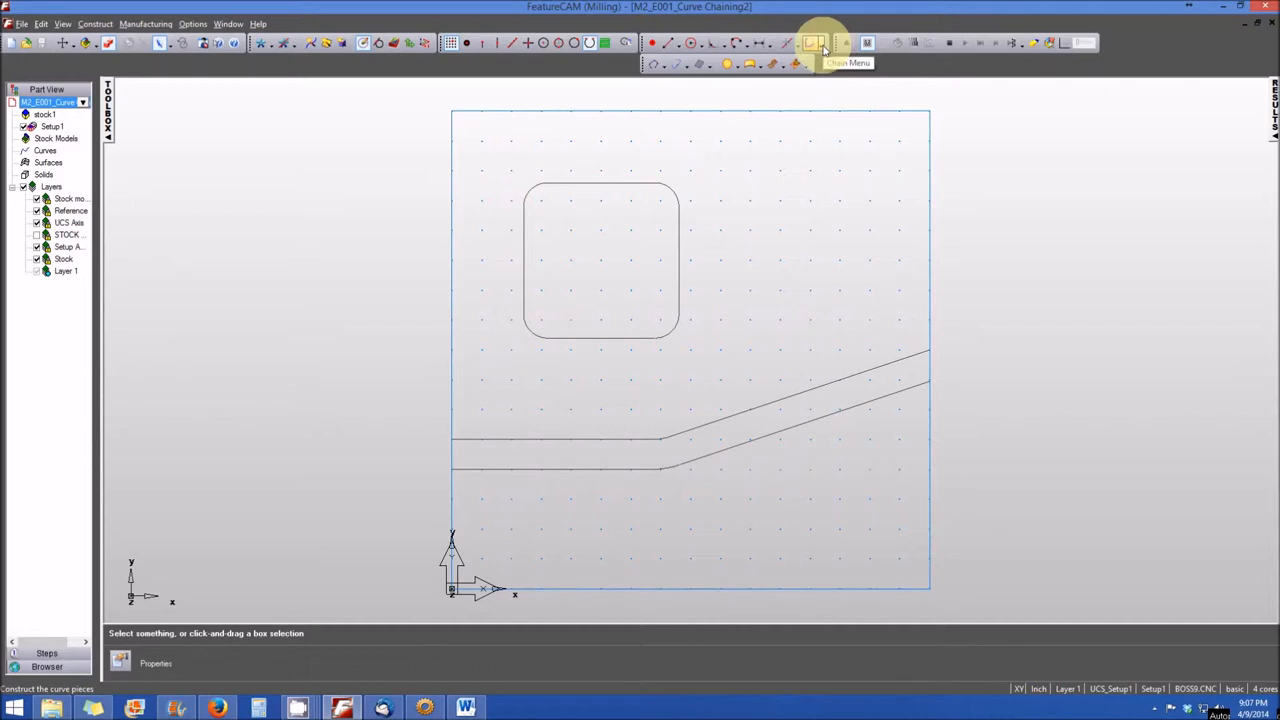
left_click(812, 42)
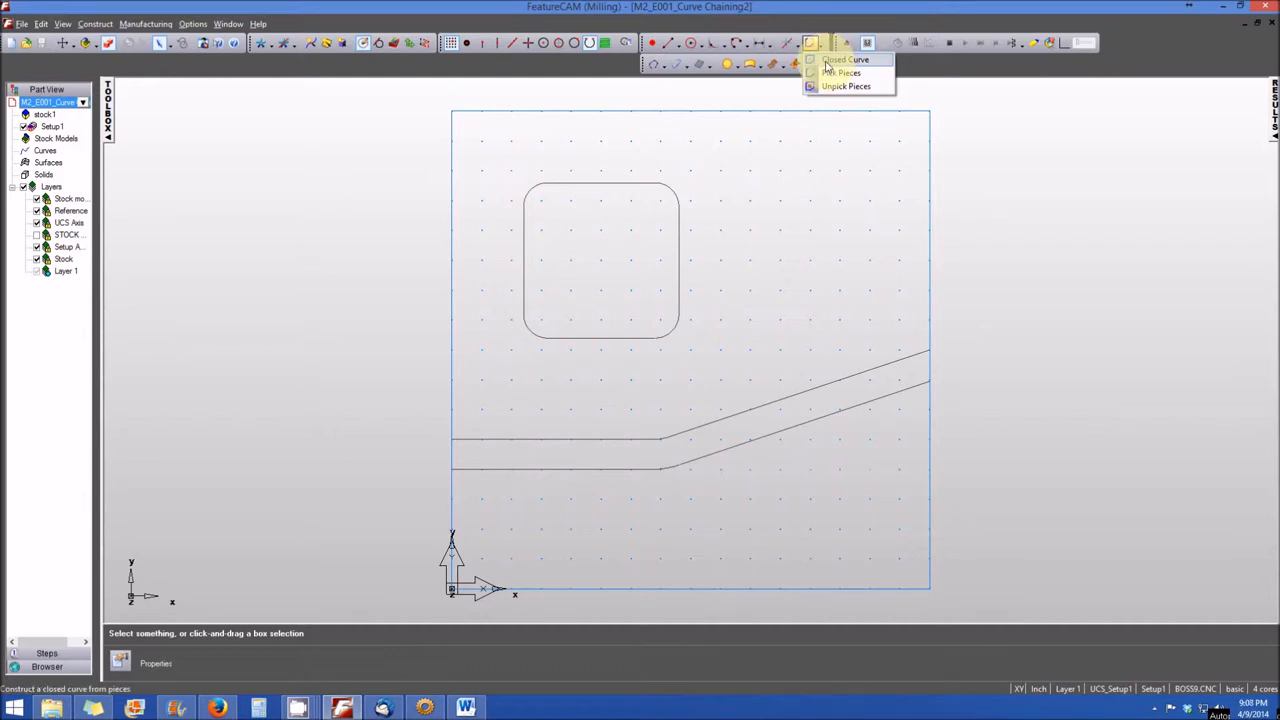
left_click(846, 60)
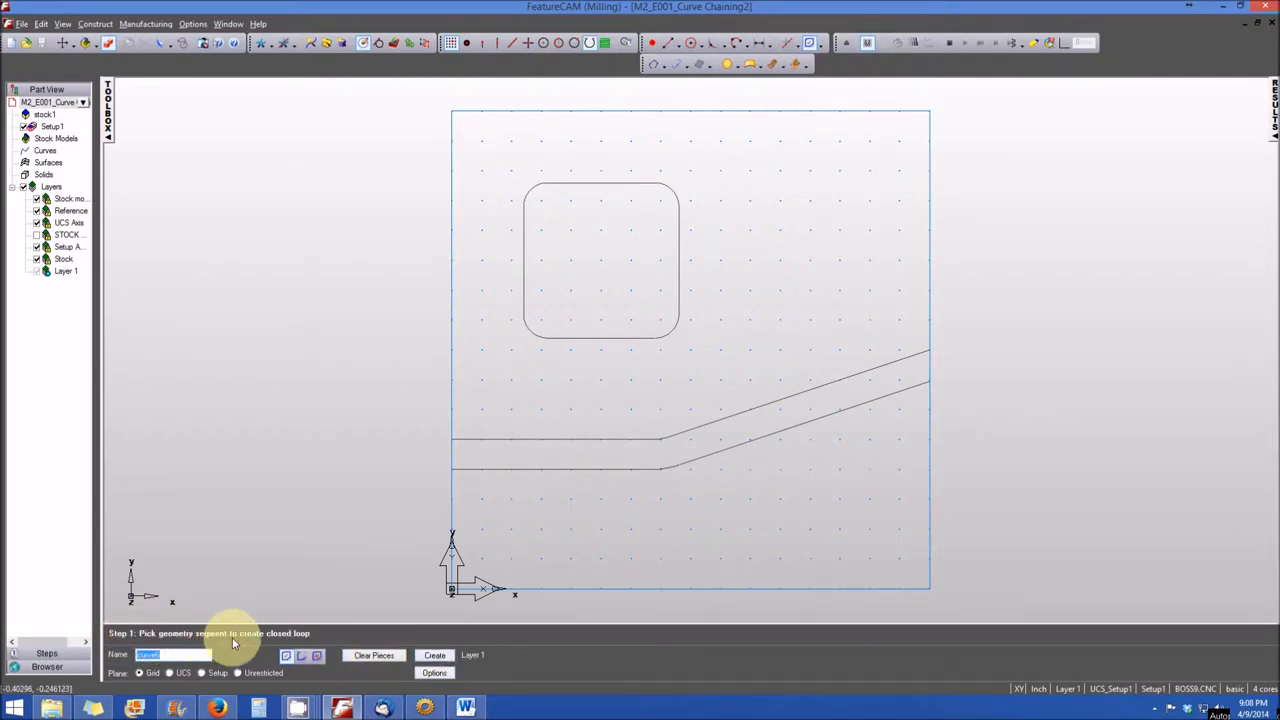
mouse_move(300, 638)
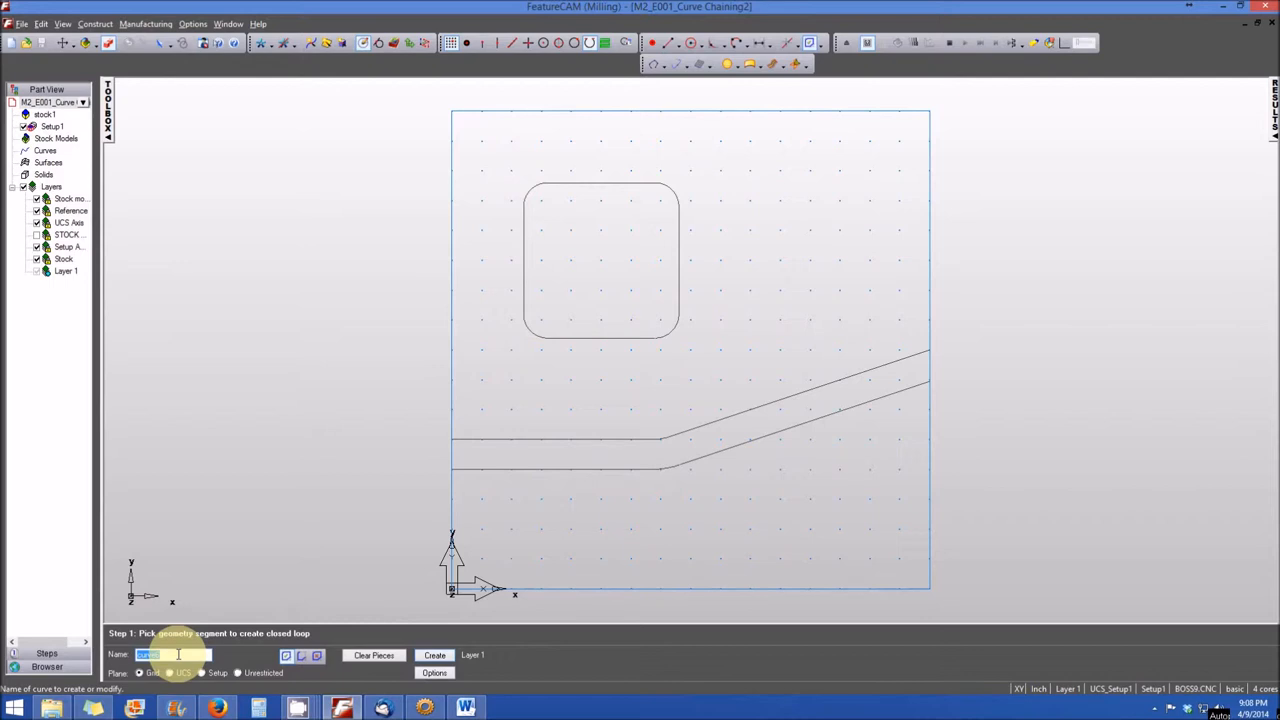
mouse_move(212, 584)
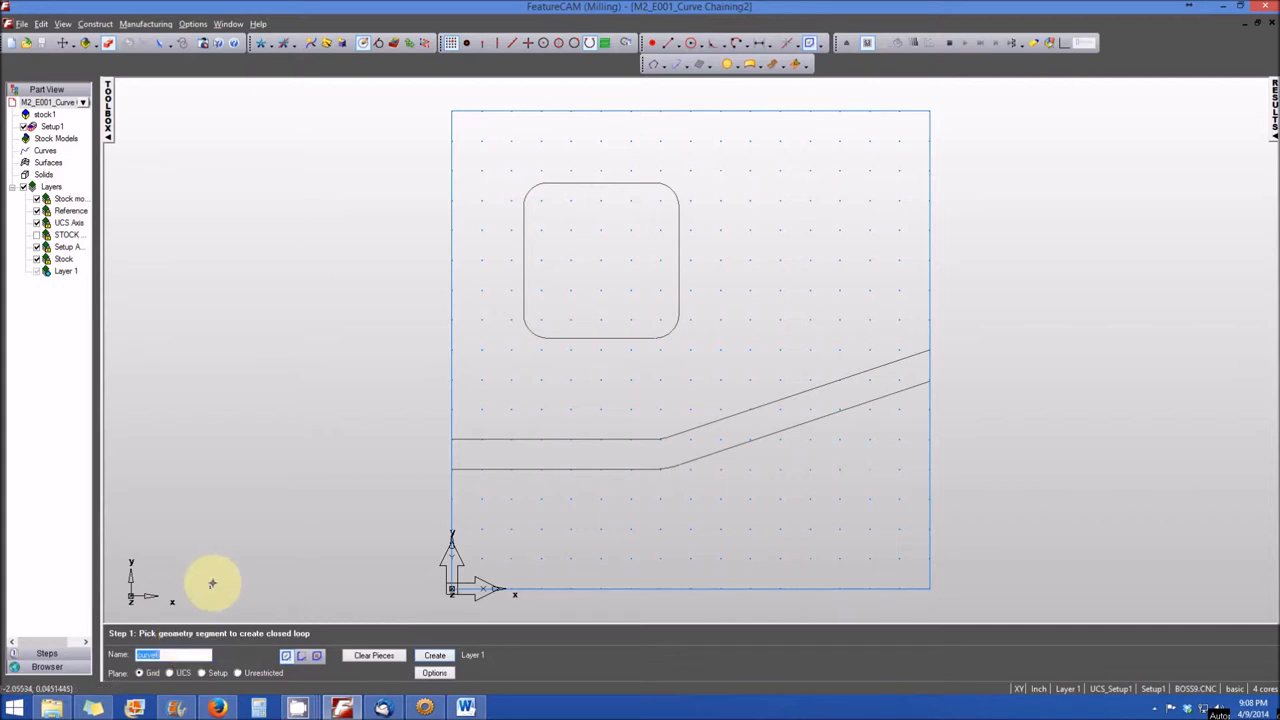
mouse_move(248, 640)
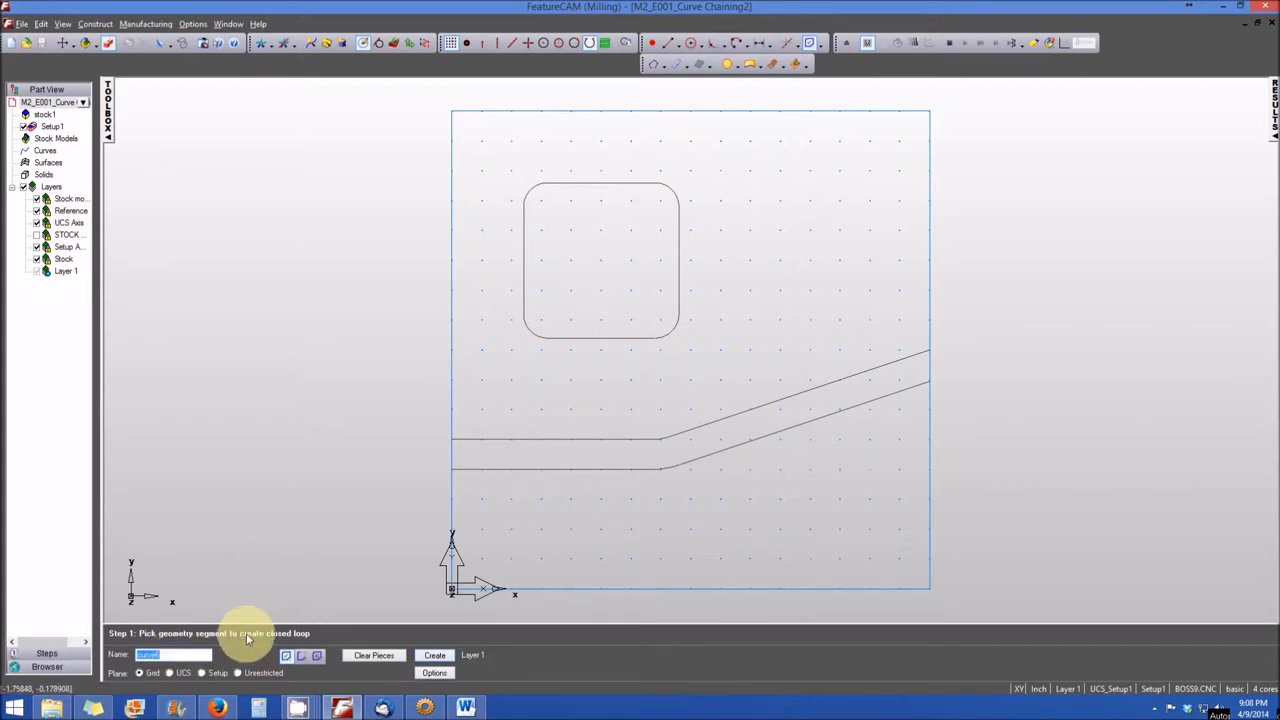
mouse_move(516, 236)
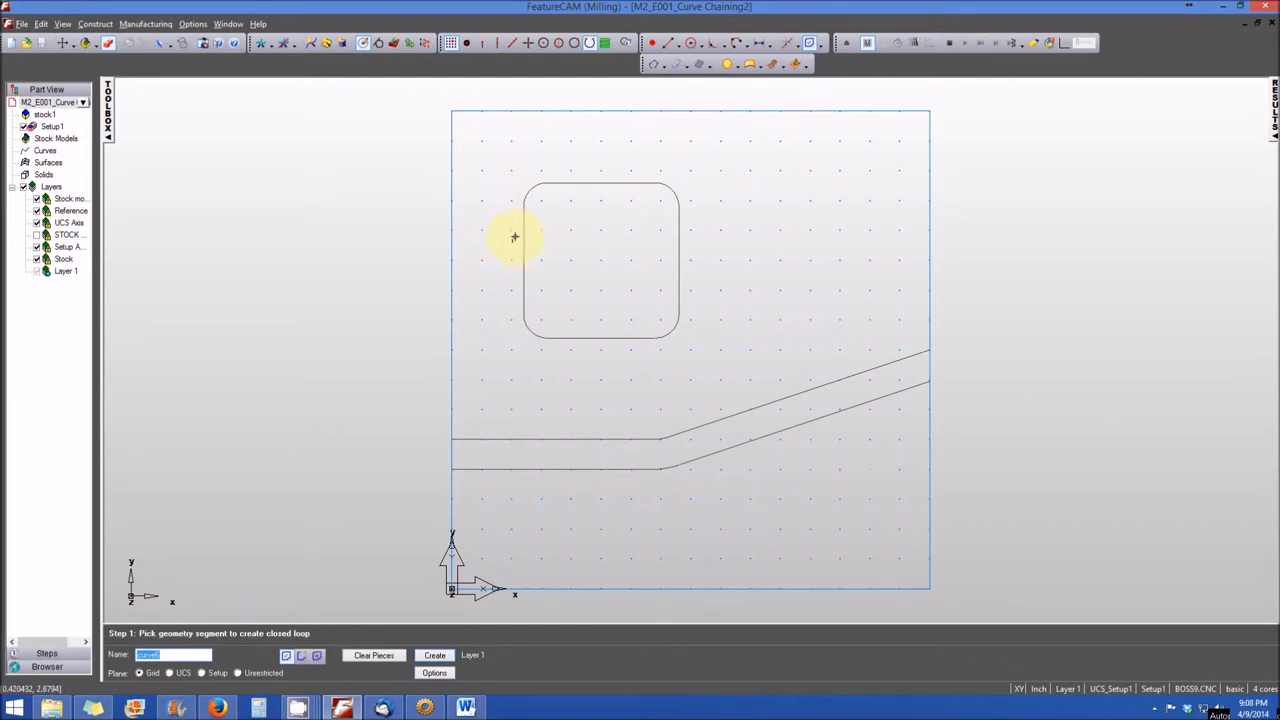
mouse_move(522, 250)
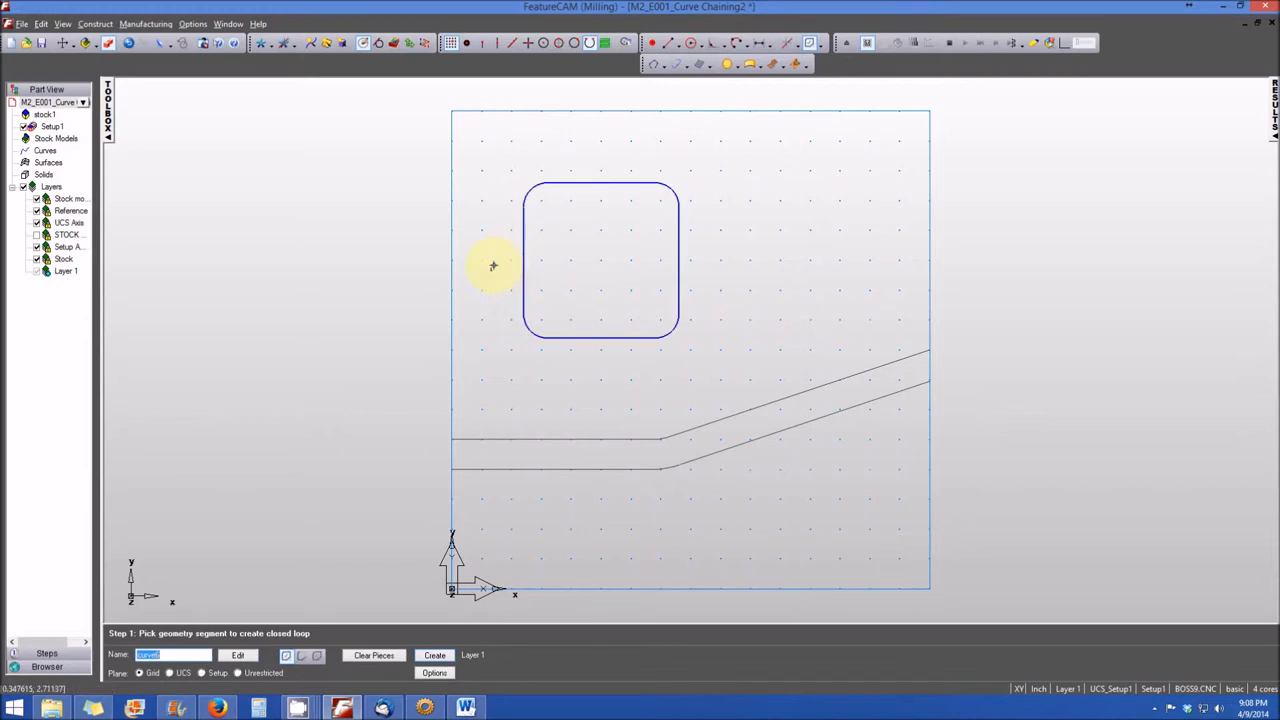
mouse_move(644, 174)
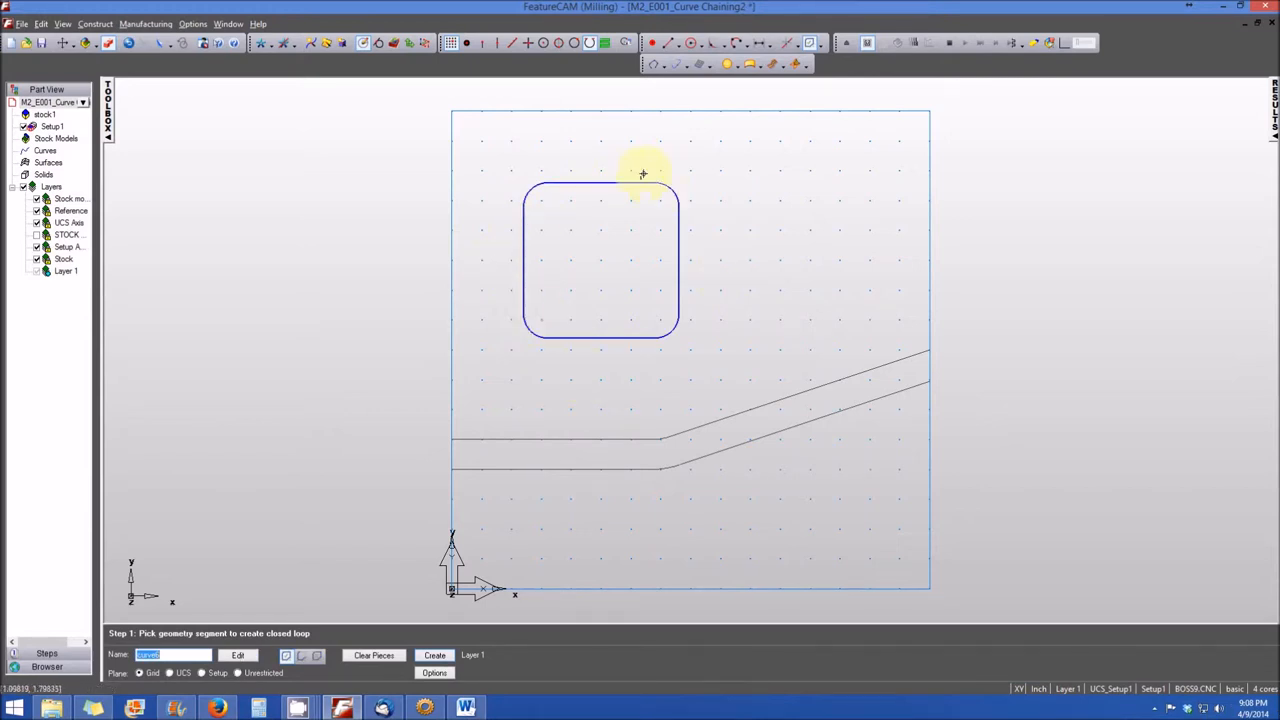
mouse_move(484, 344)
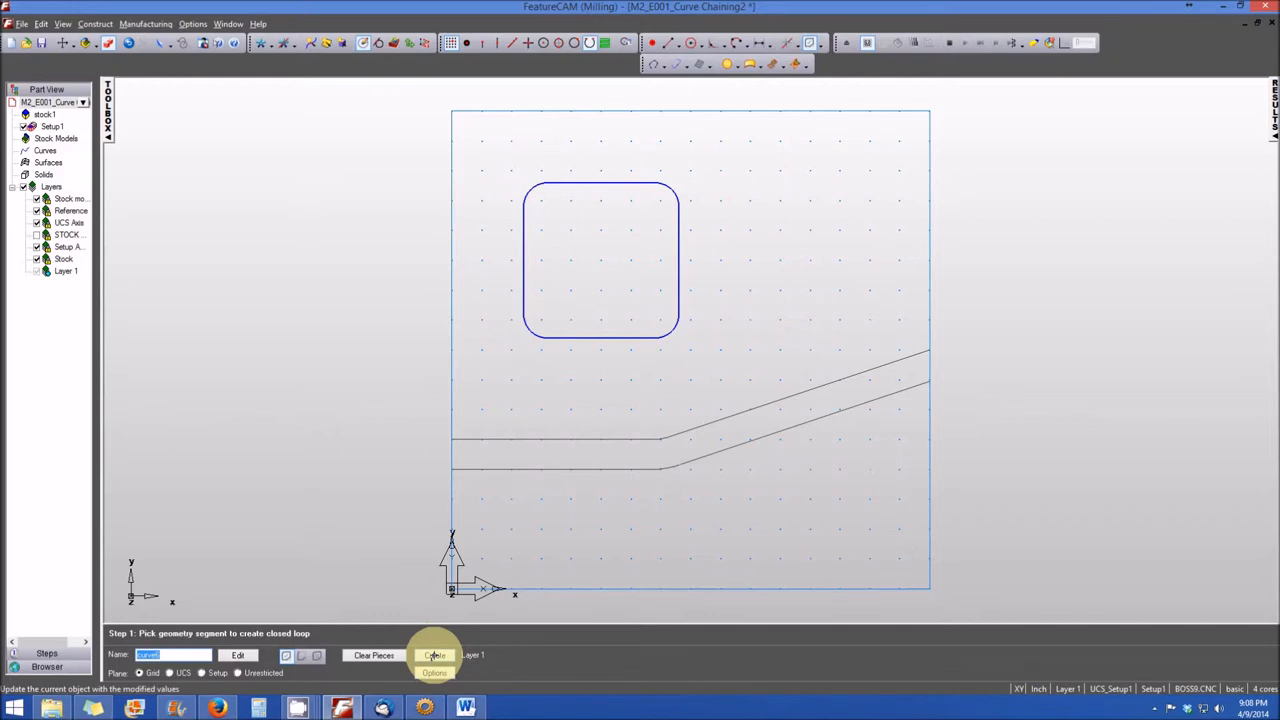
- Create the chained square pocket outline as closed curve curve6
left_click(434, 656)
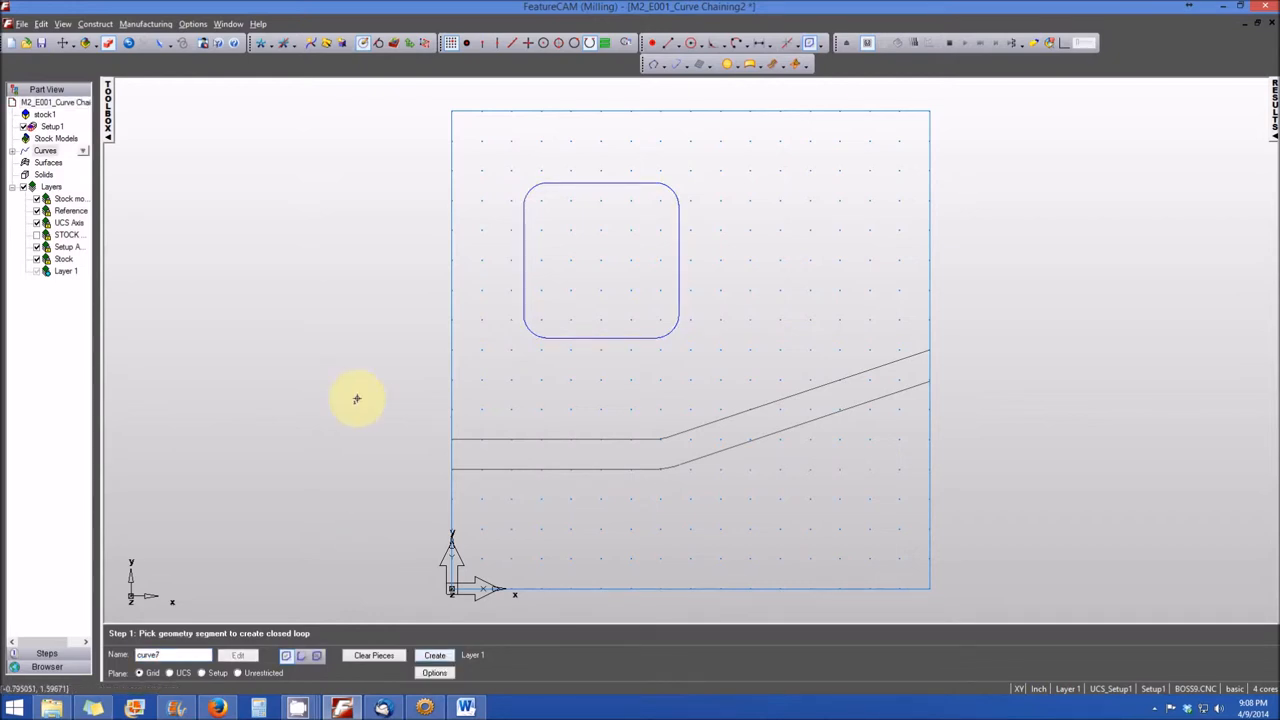
mouse_move(376, 332)
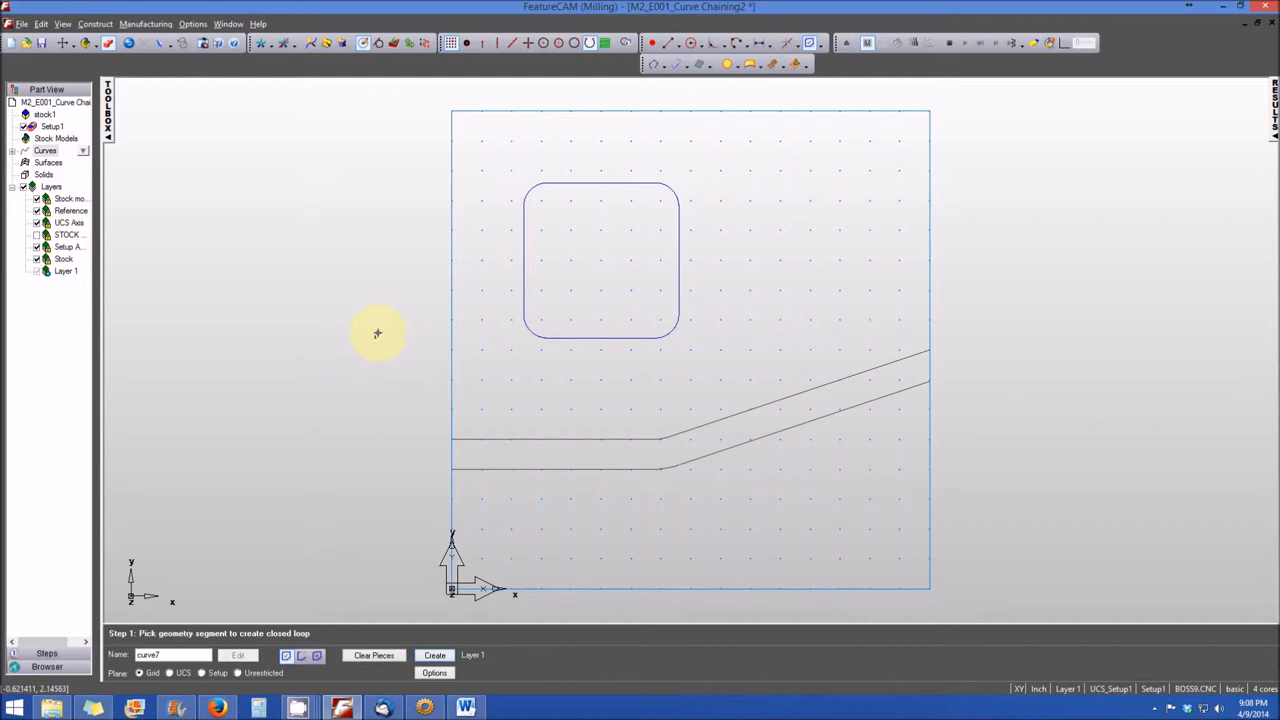
mouse_move(452, 436)
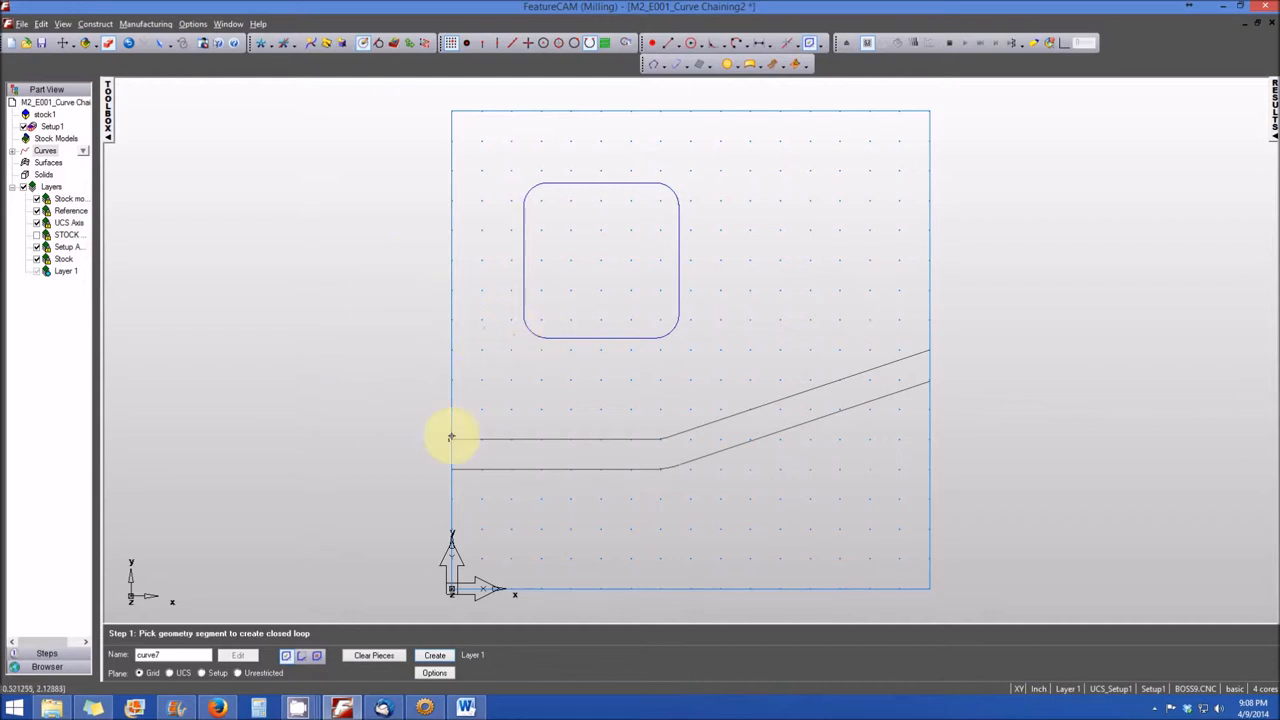
mouse_move(360, 362)
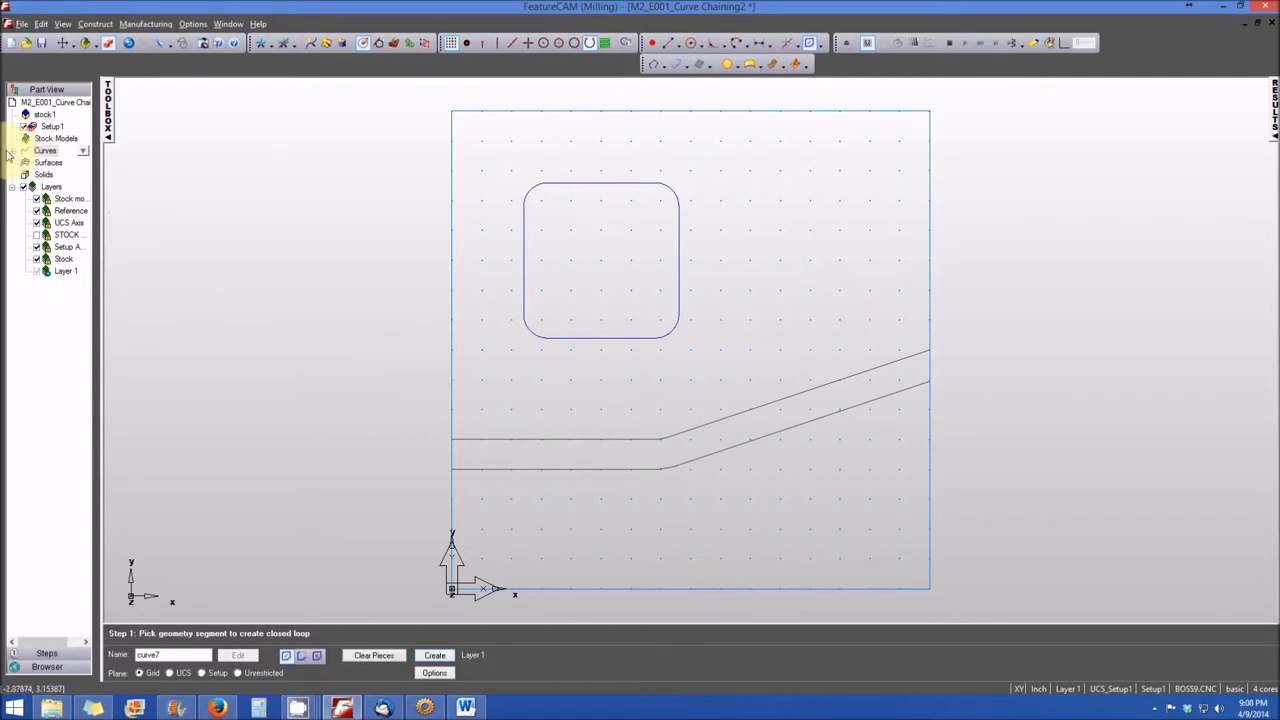
- Expand and select the Curves group in the part tree to show curve6
left_click(44, 150)
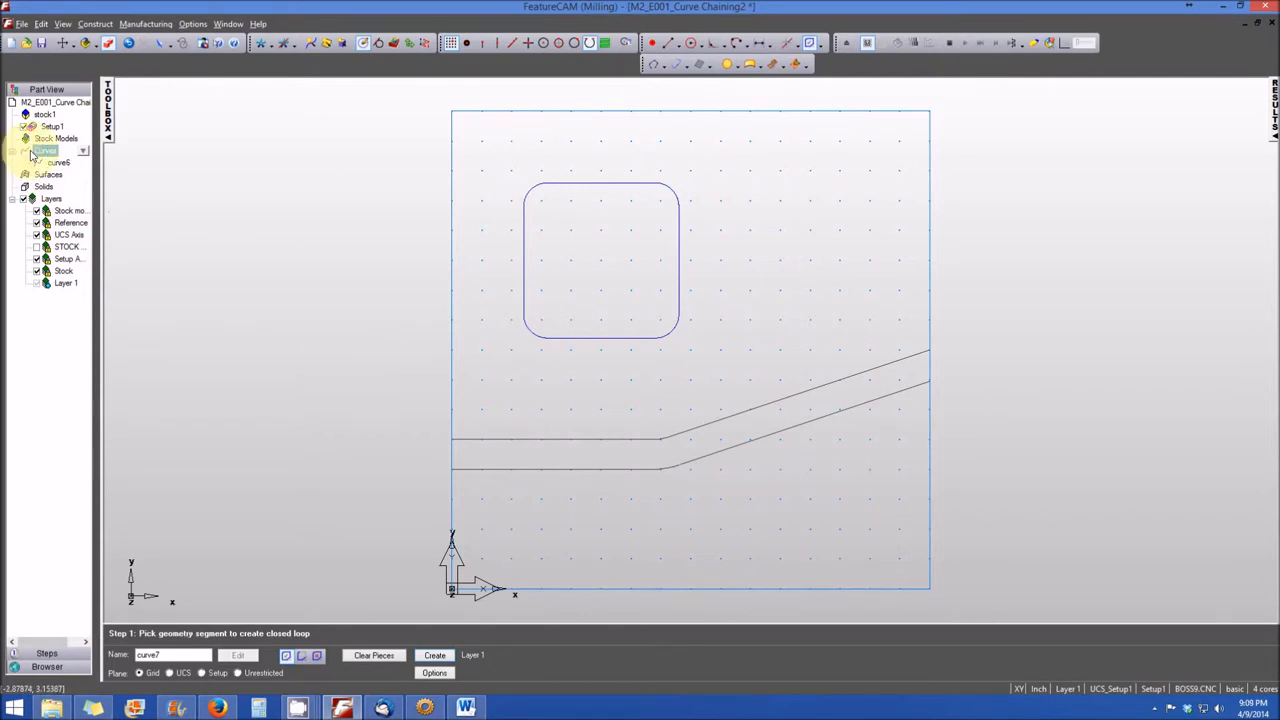
left_click(46, 150)
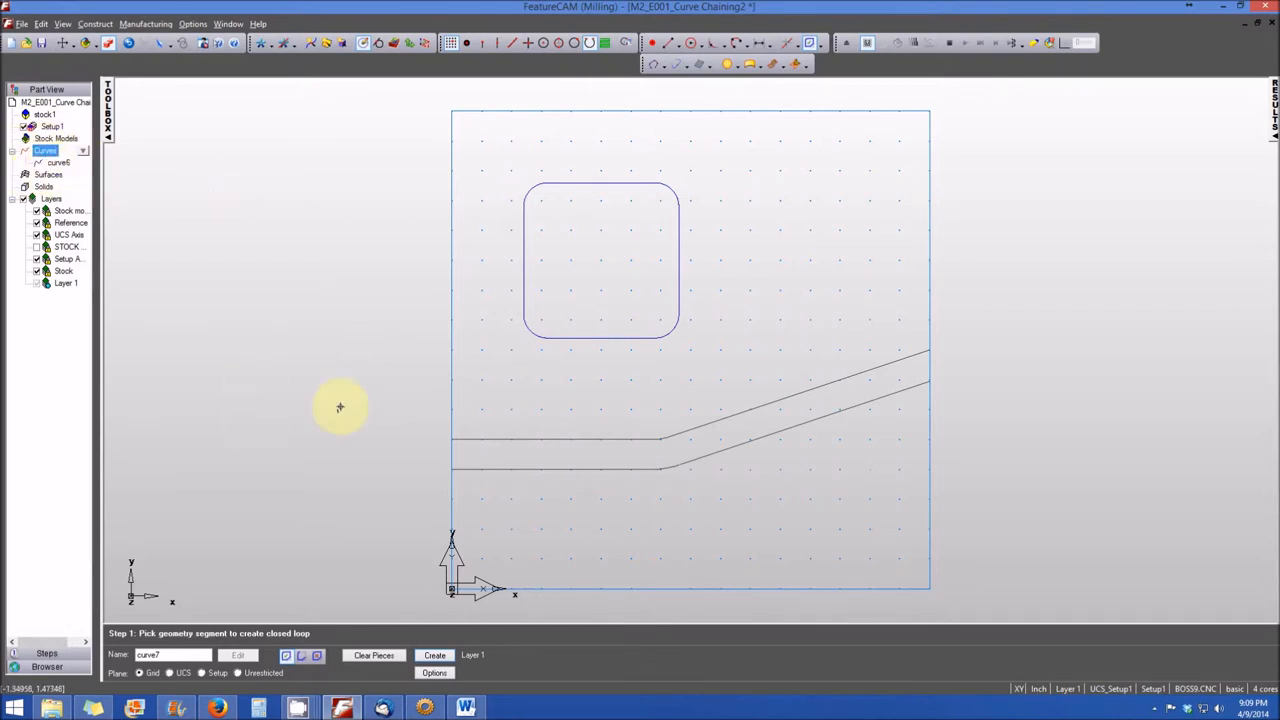
mouse_move(432, 428)
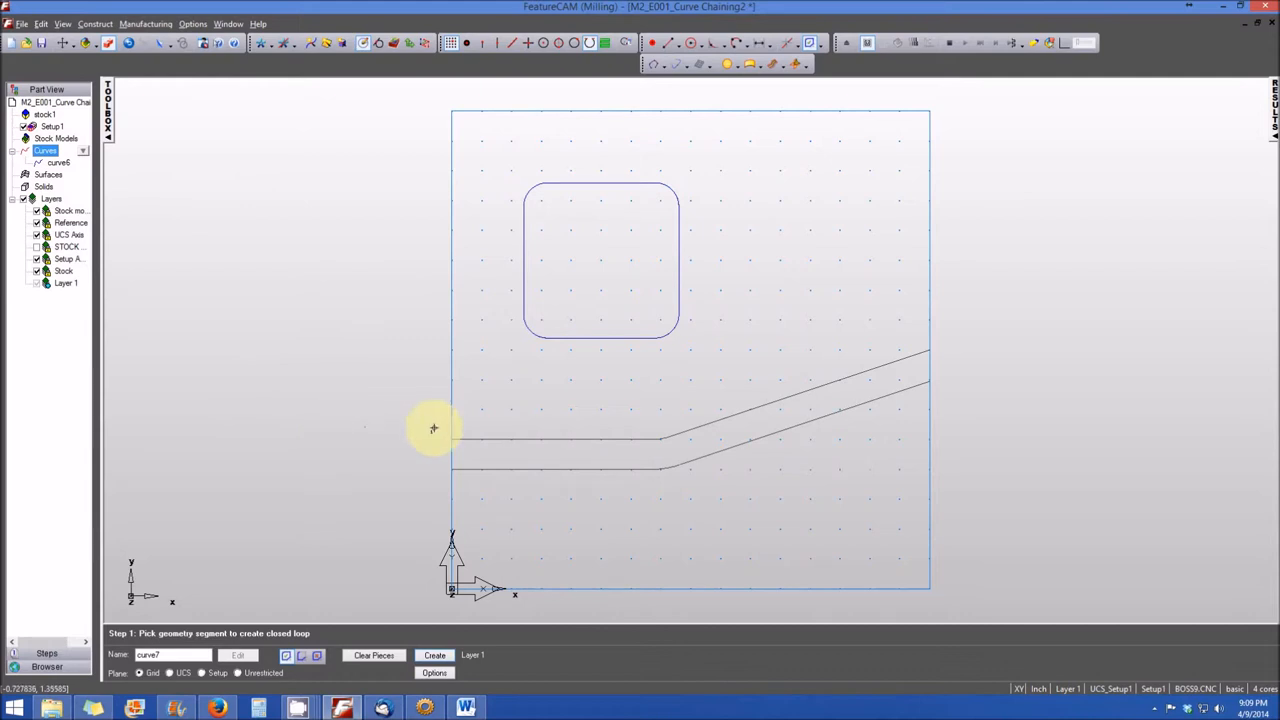
mouse_move(512, 504)
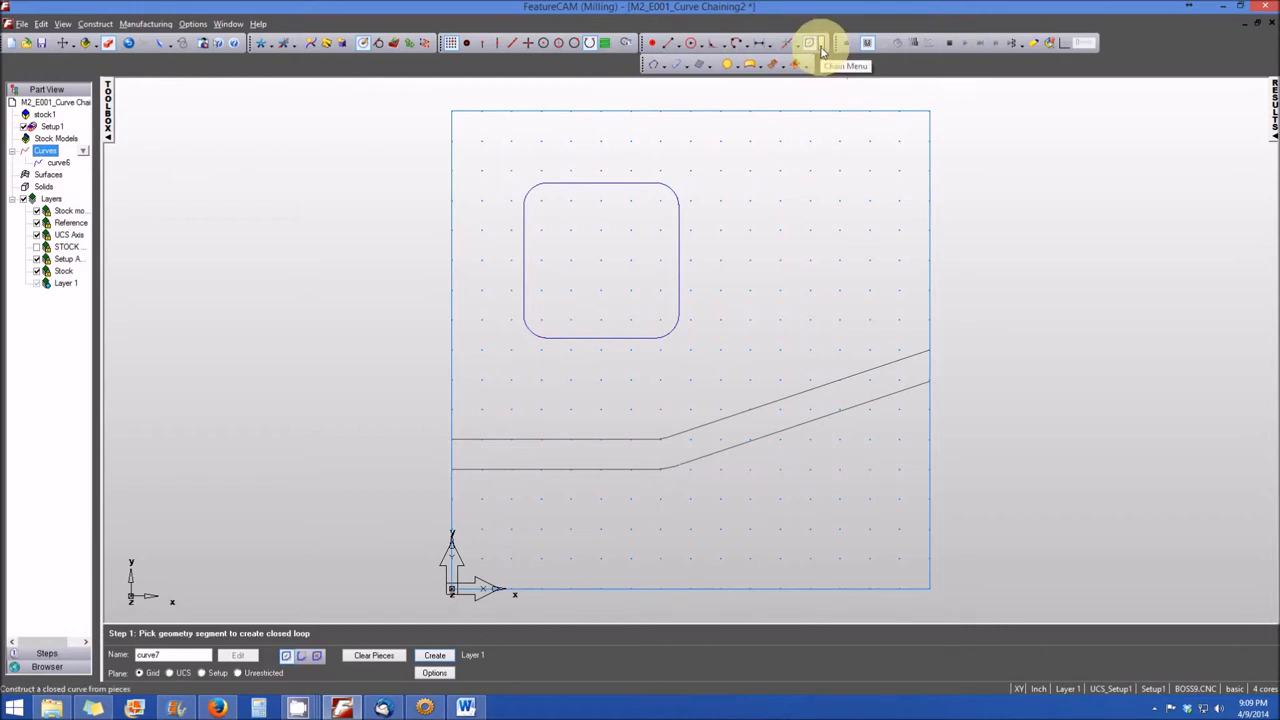
- Switch curve construction to open-curve chaining from the curve flyout
left_click(810, 42)
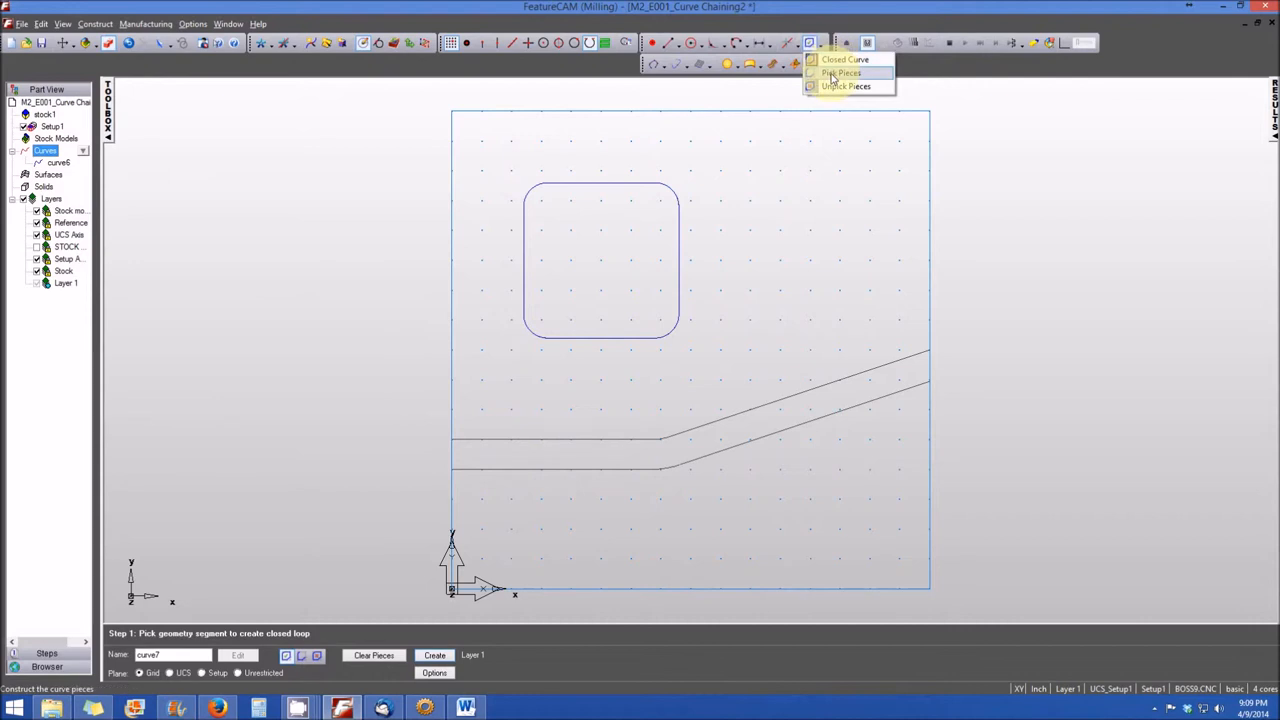
left_click(840, 72)
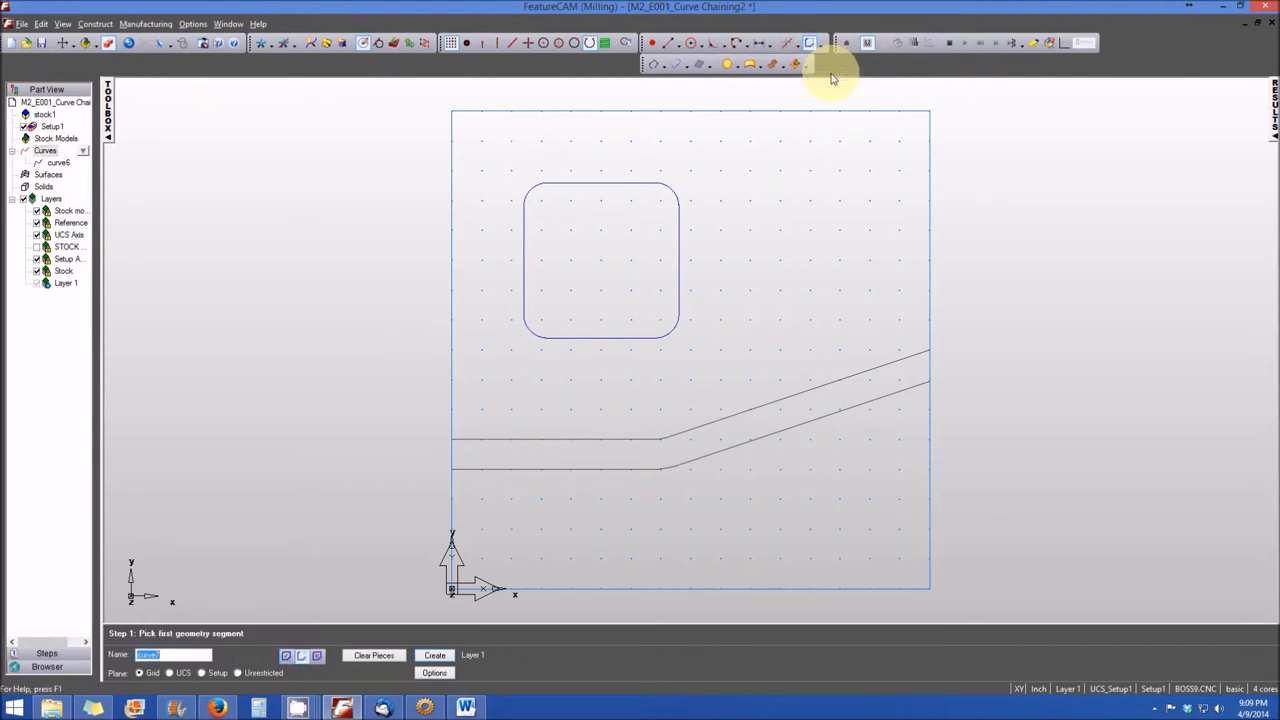
mouse_move(504, 430)
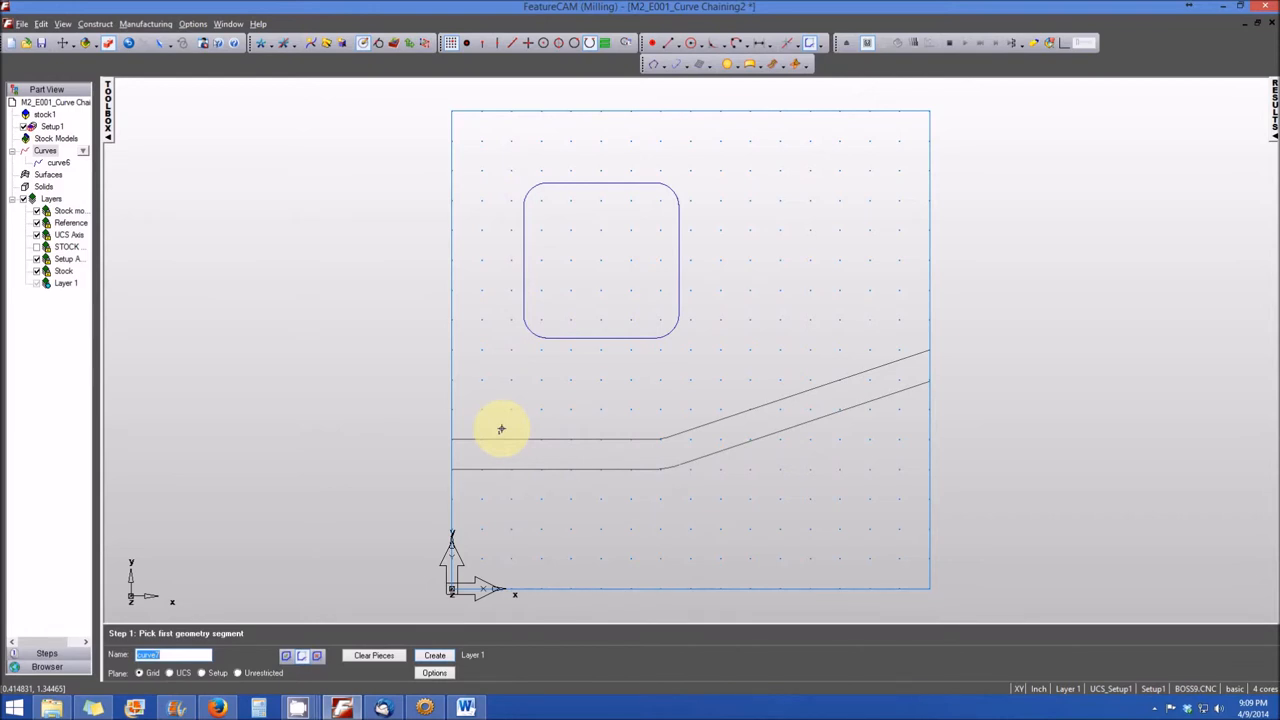
mouse_move(512, 414)
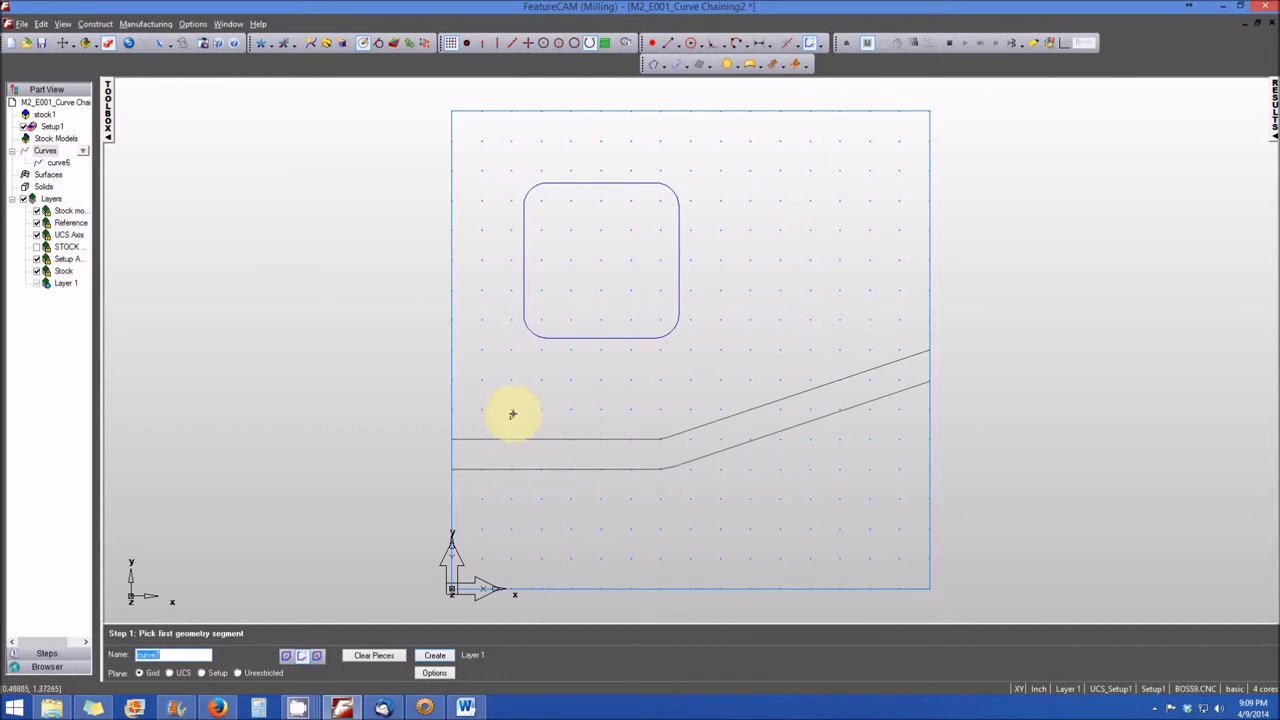
mouse_move(468, 436)
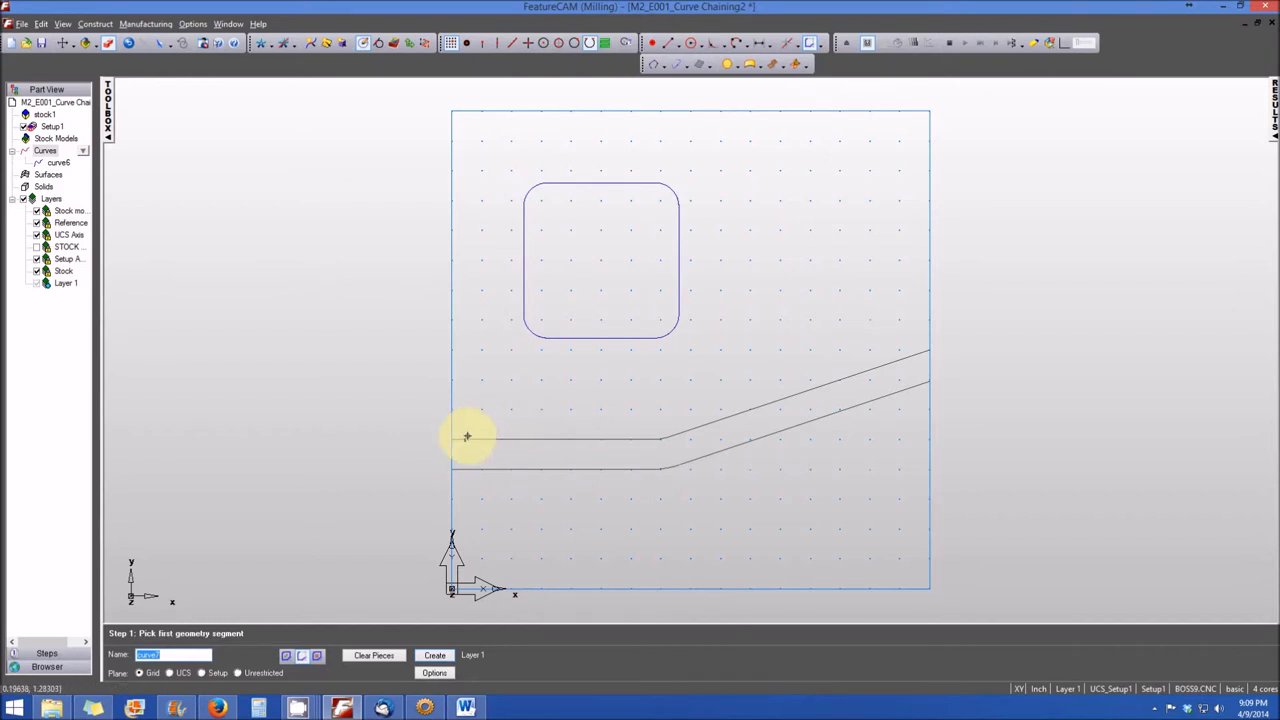
mouse_move(916, 316)
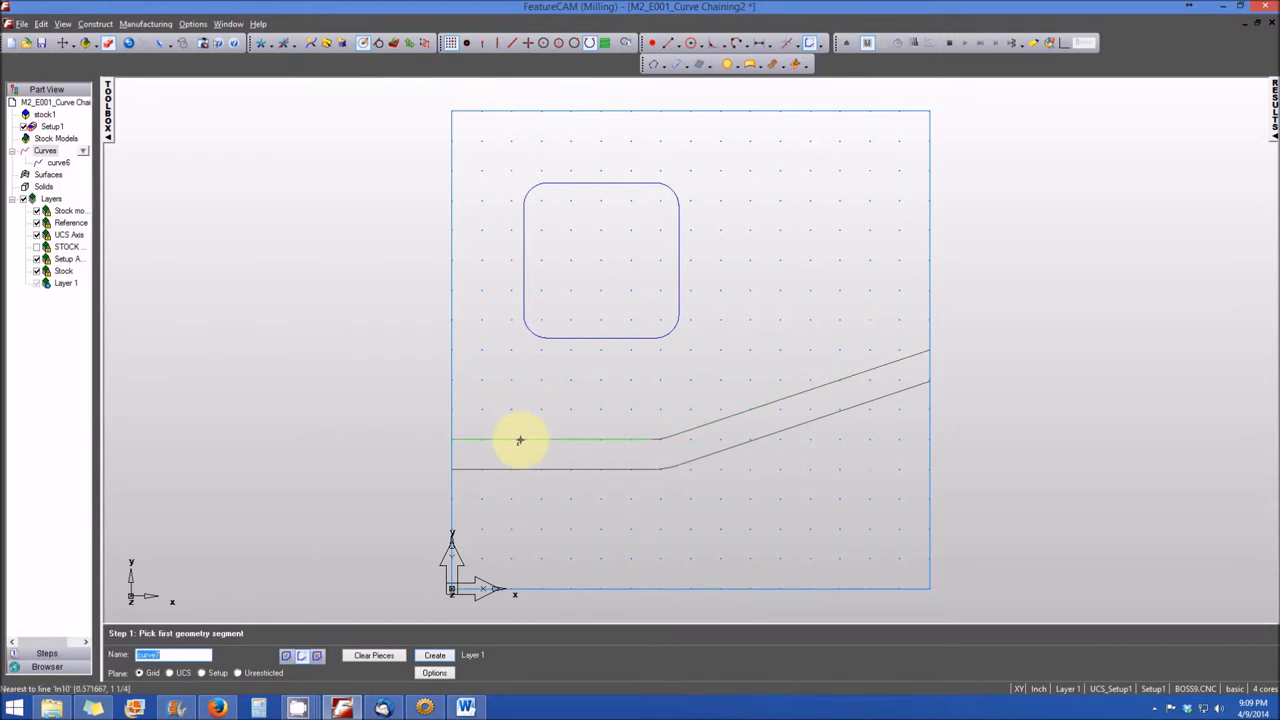
- Chain the upper slot edge's horizontal line through the bend onto the angled line
left_click(520, 440)
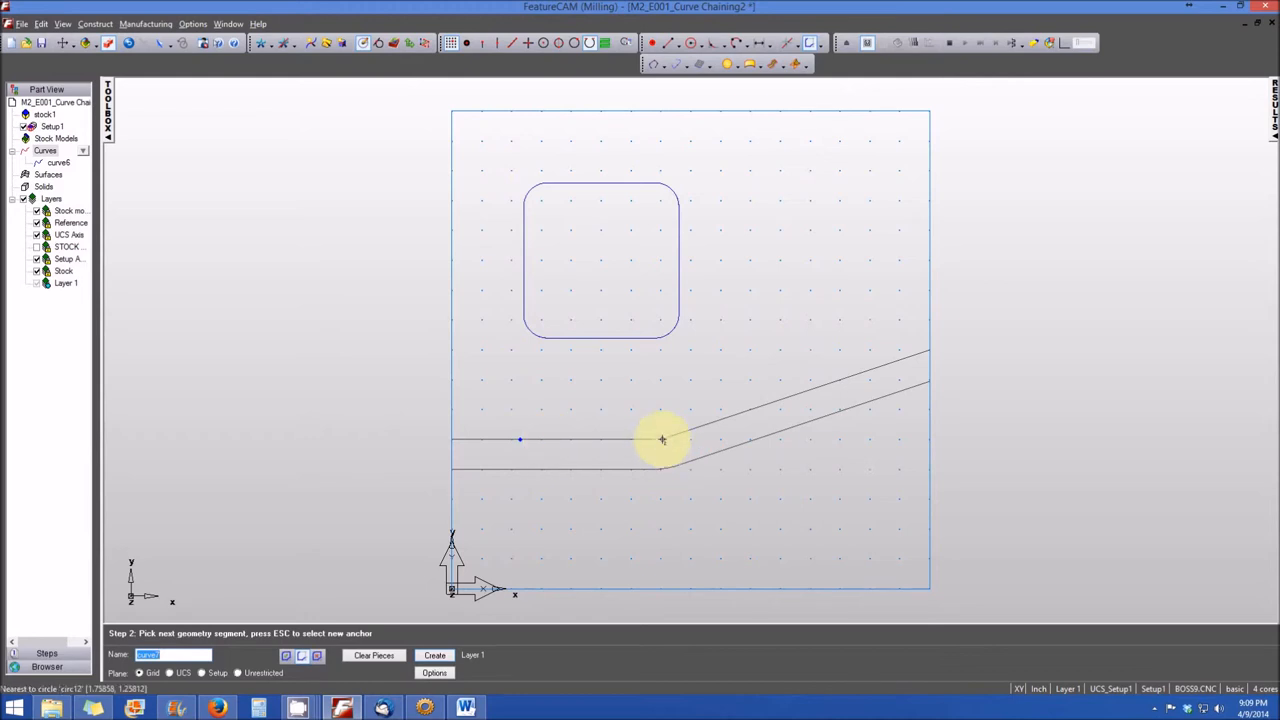
left_click(662, 442)
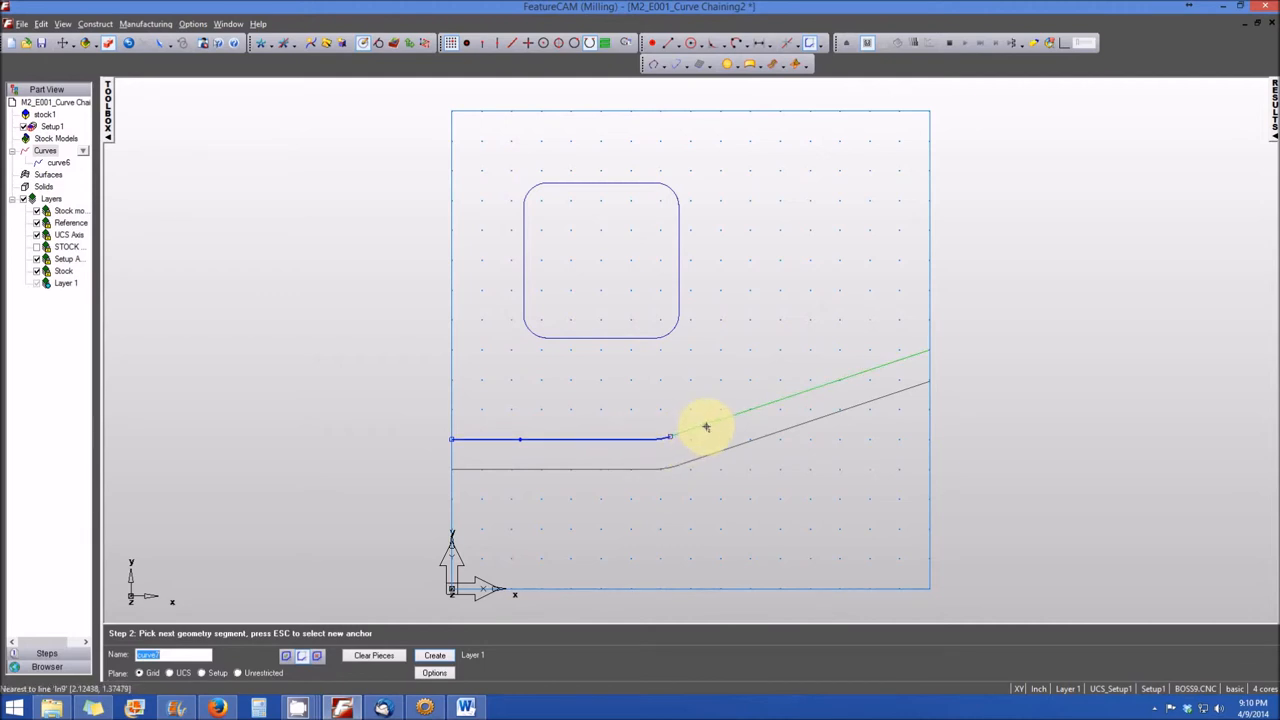
left_click(708, 428)
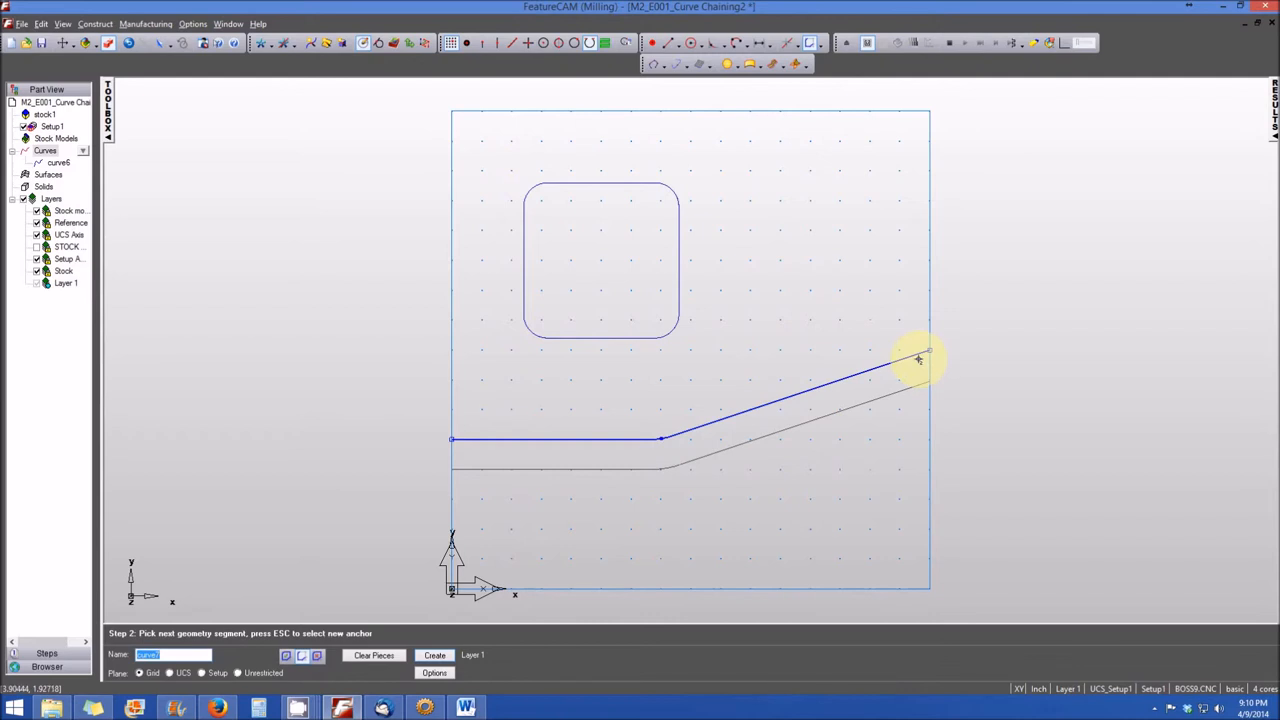
mouse_move(836, 396)
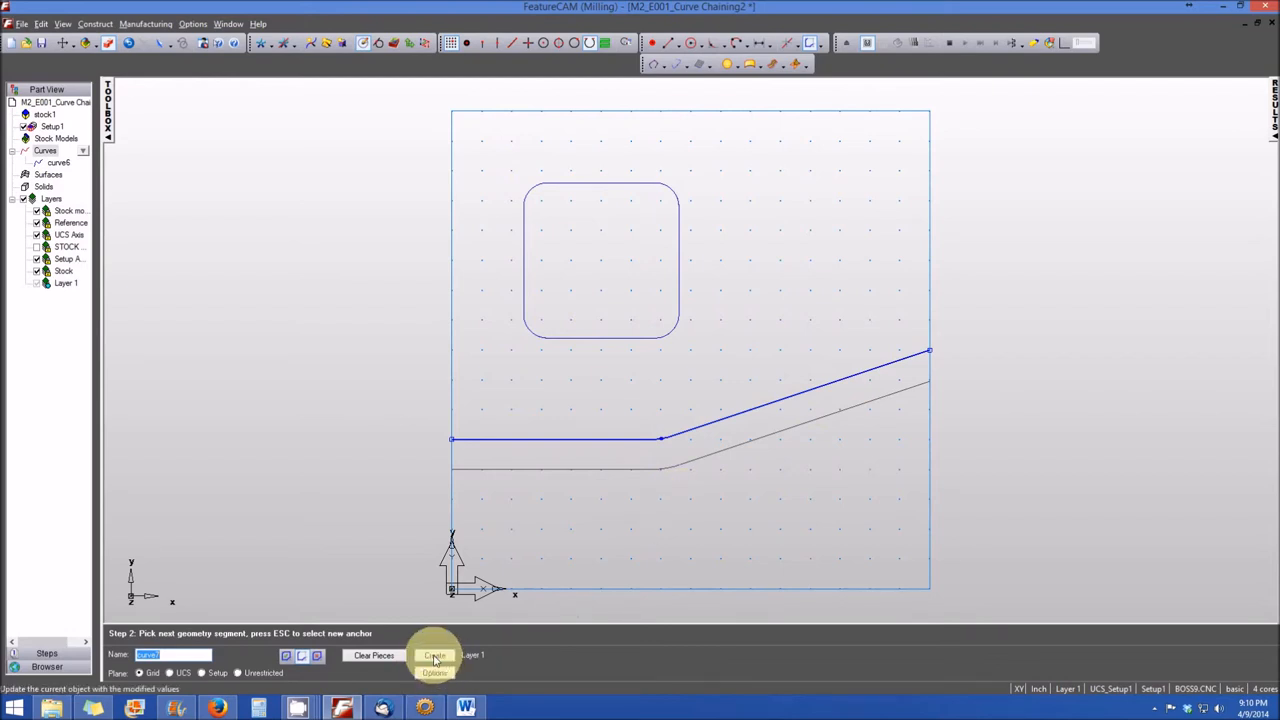
left_click(434, 656)
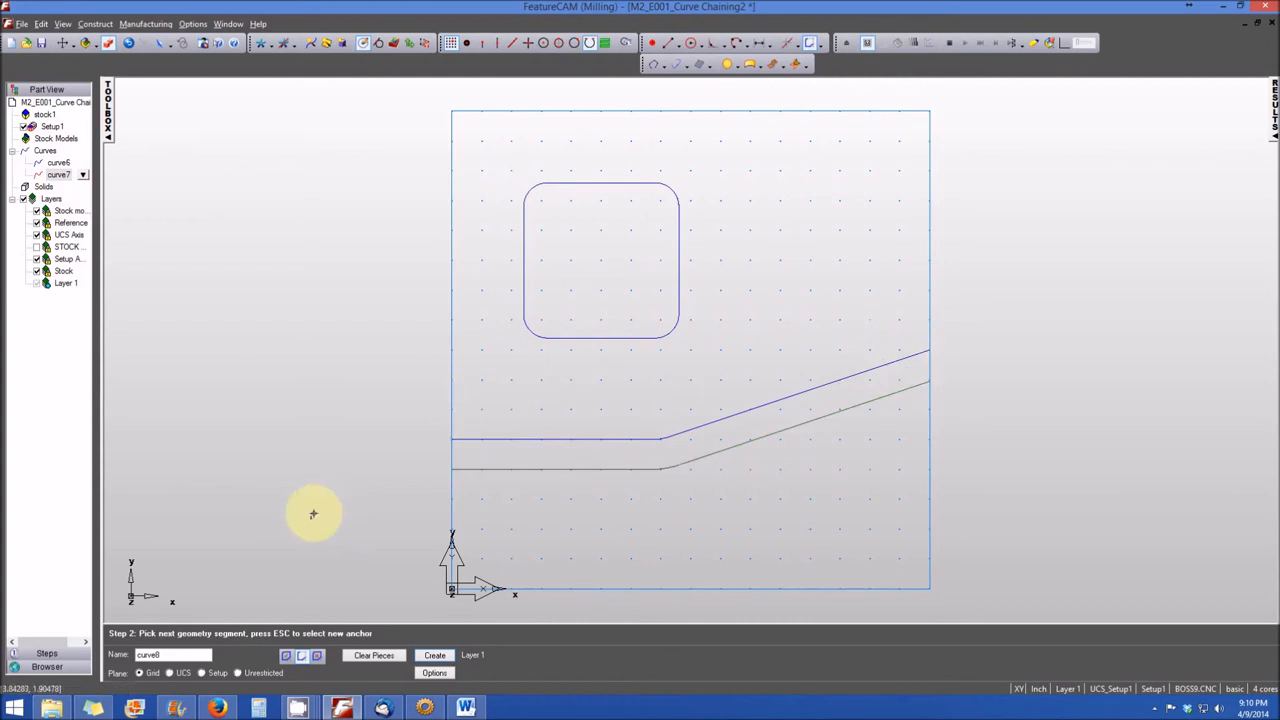
mouse_move(344, 504)
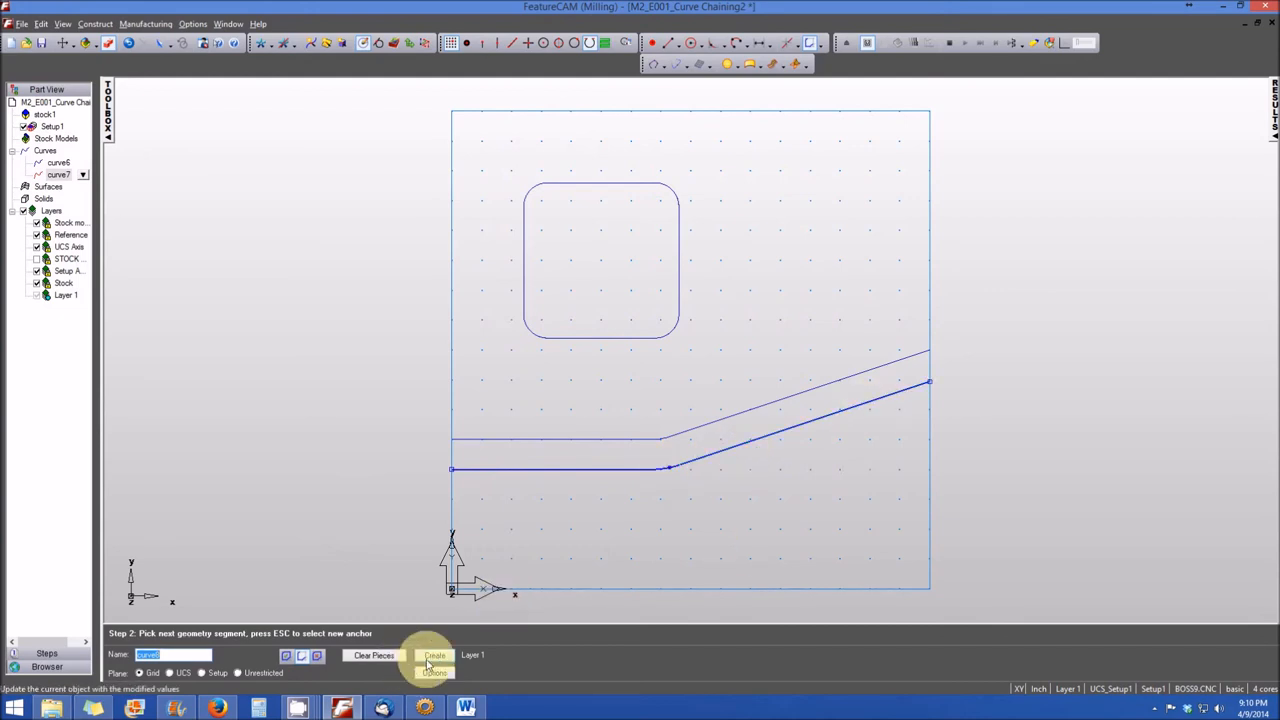
- Create the chained lower slot edge as open curve curve8
left_click(434, 656)
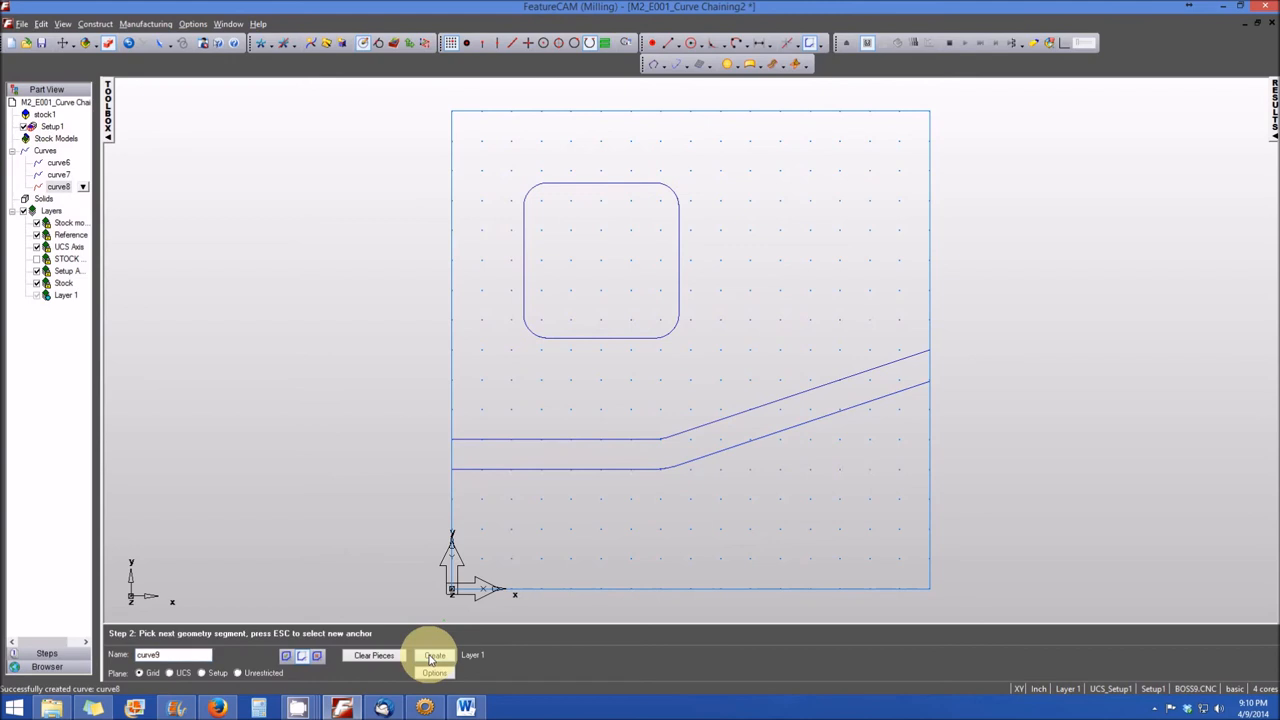
mouse_move(376, 456)
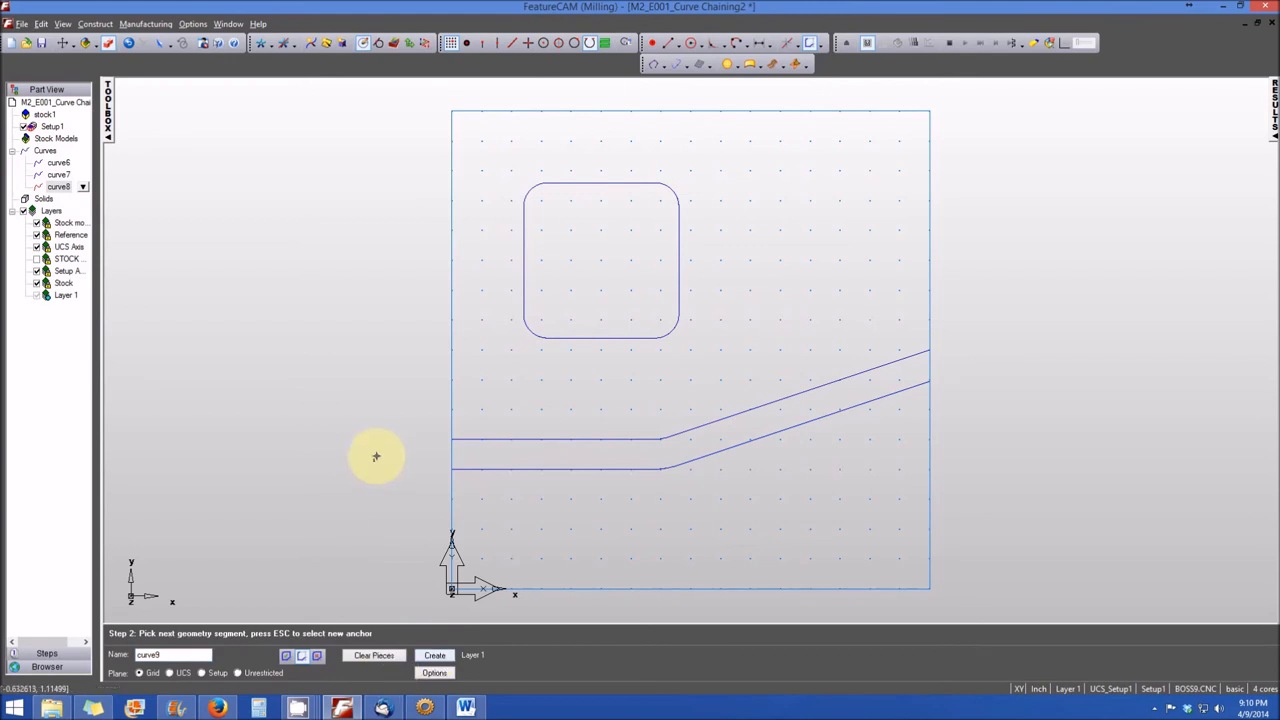
mouse_move(384, 396)
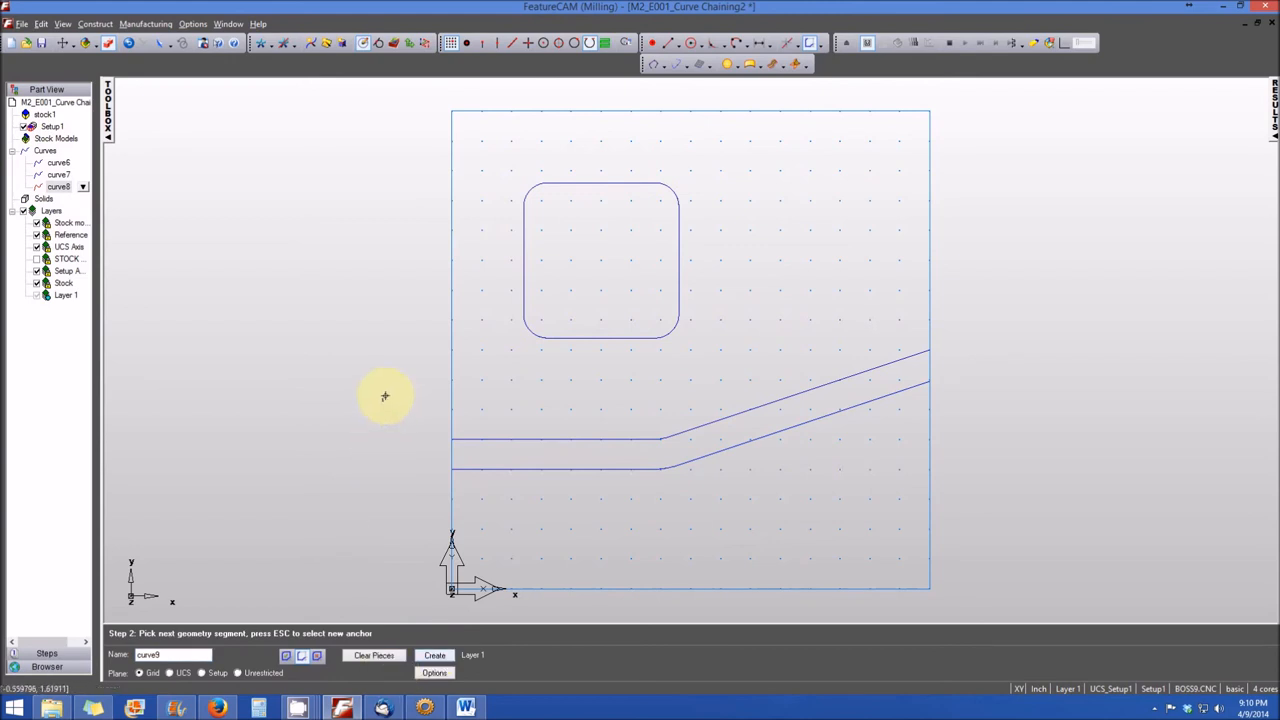
mouse_move(396, 304)
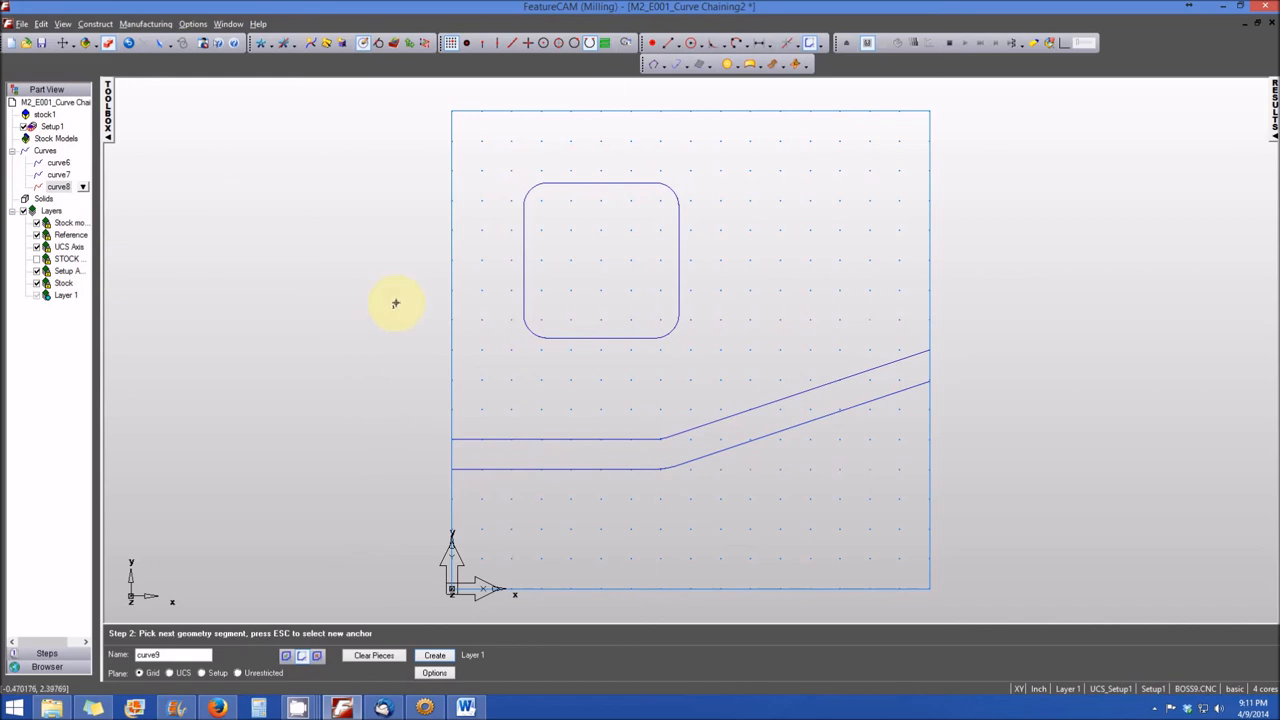
mouse_move(940, 312)
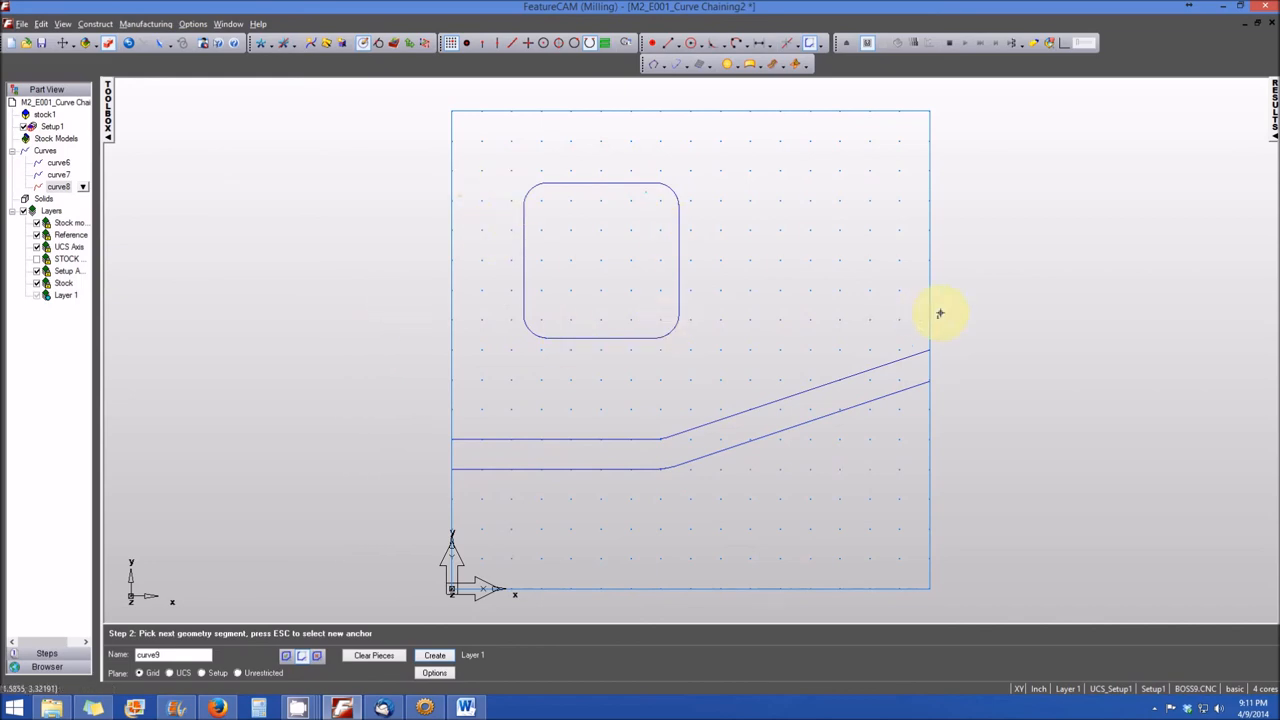